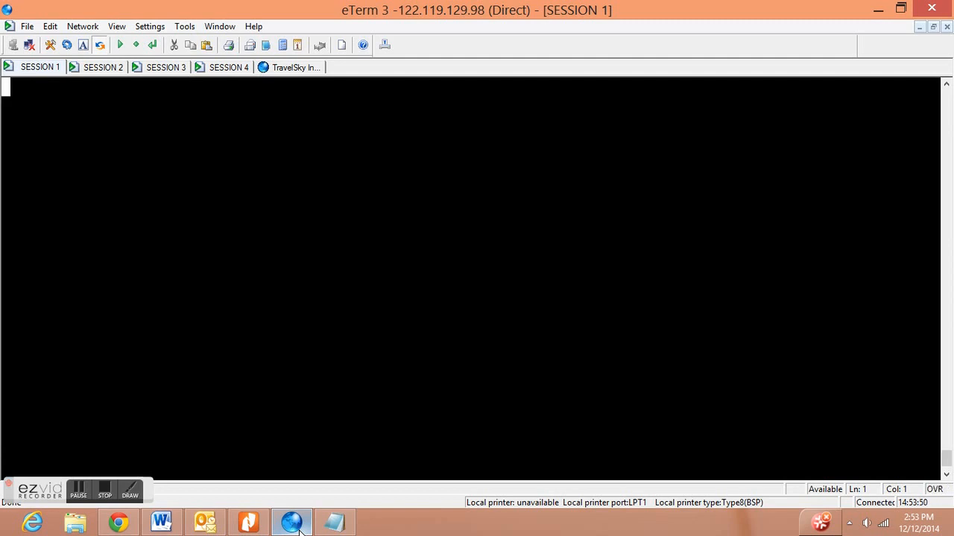
{"action": "type", "text": "si 66102/12345a"}
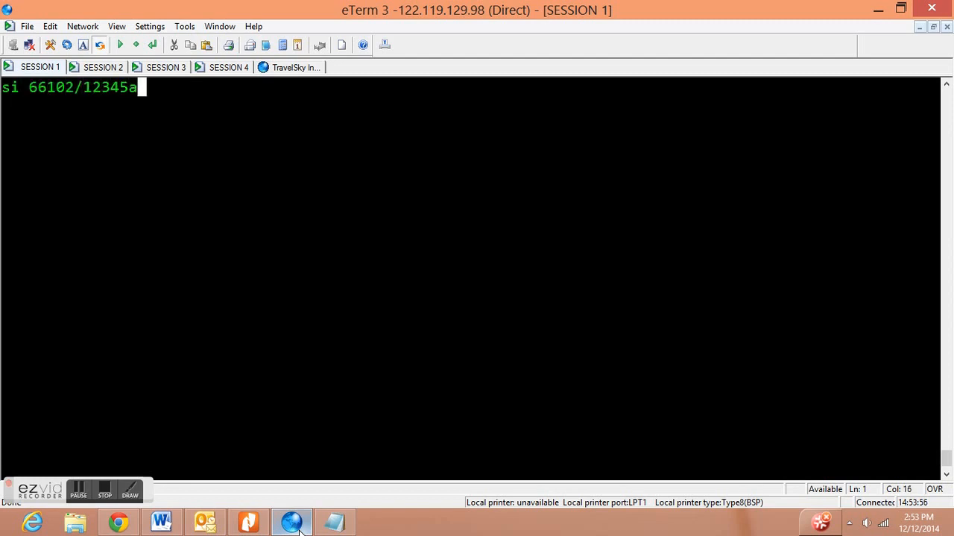
{"action": "type", "text": "/81lax001"}
{"action": "type", "text": "ft"}
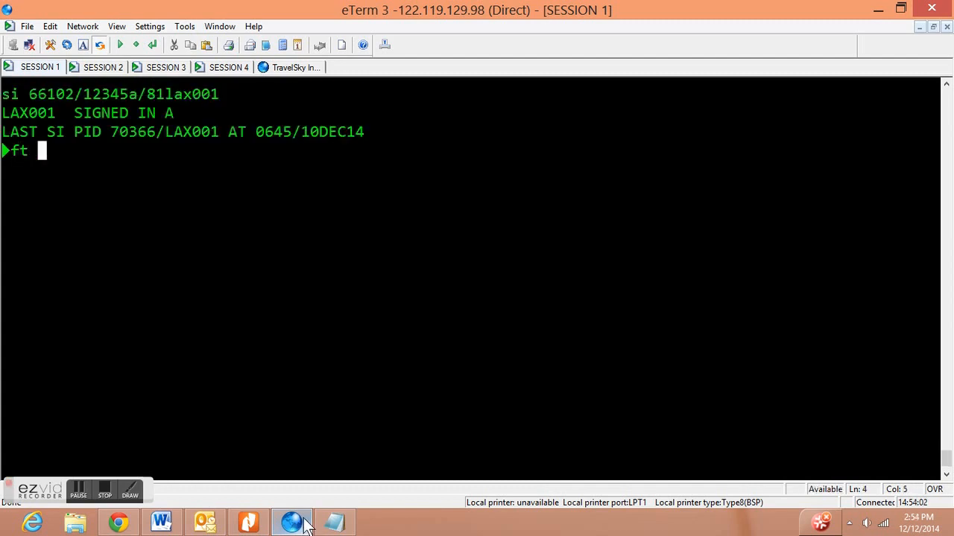
{"action": "type", "text": "ca1997/1"}
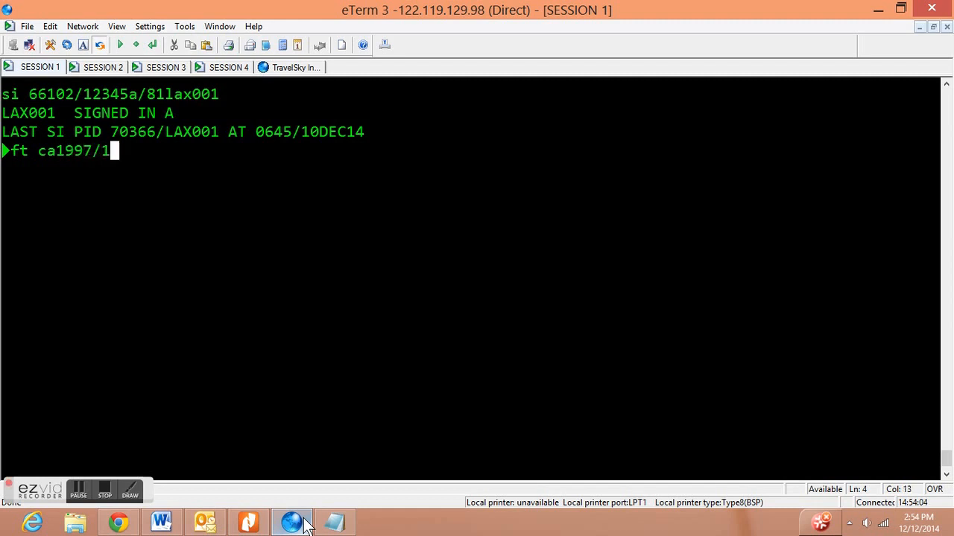
{"action": "type", "text": "0dec14"}
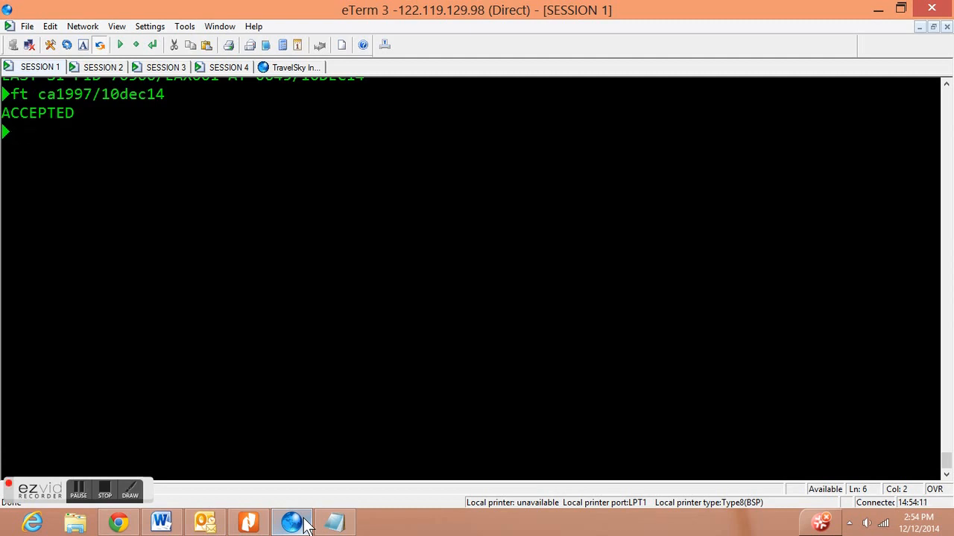
{"action": "type", "text": "mb"}
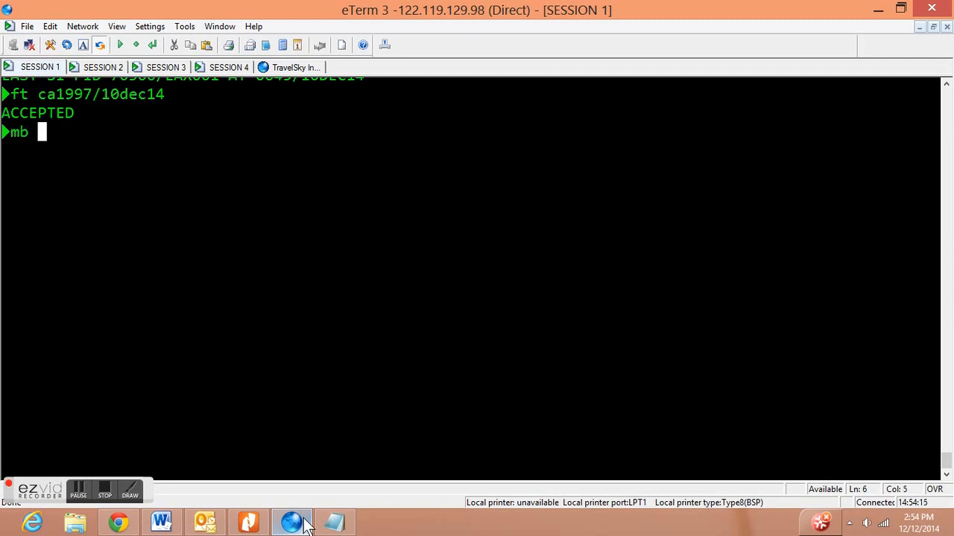
Request the CA1997/10DEC14 passenger name list with mb pnl.
{"action": "type", "text": "pnl"}
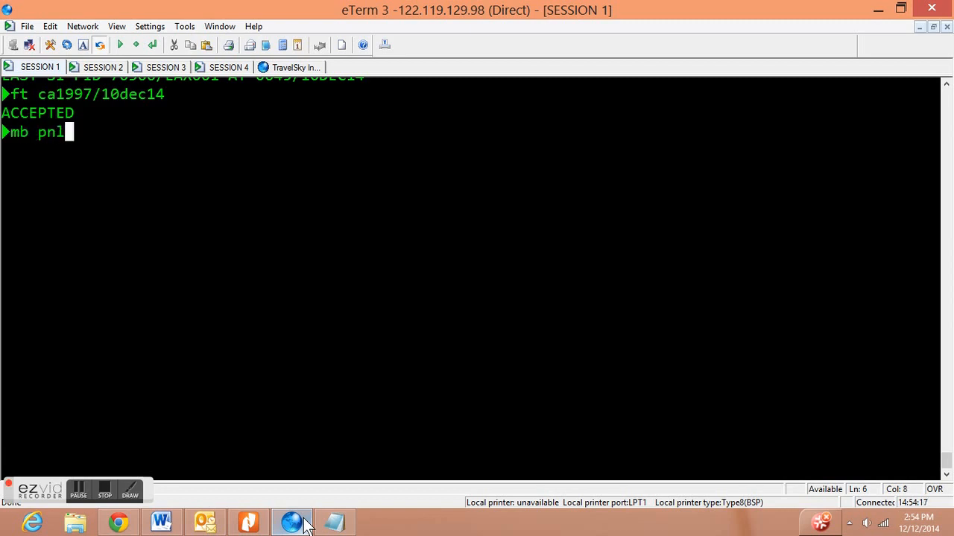
{"action": "type", "text": "/c"}
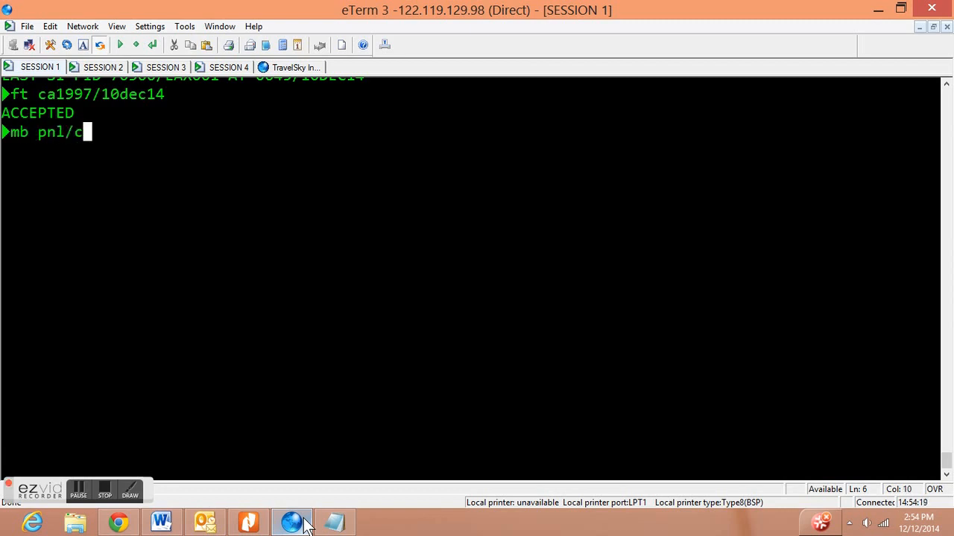
{"action": "type", "text": "a1997/1"}
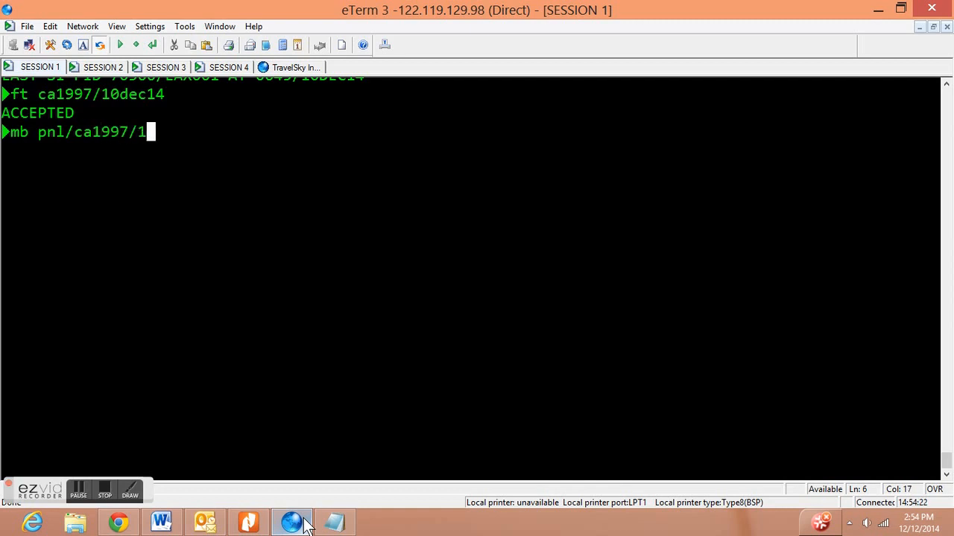
{"action": "type", "text": "0dec14"}
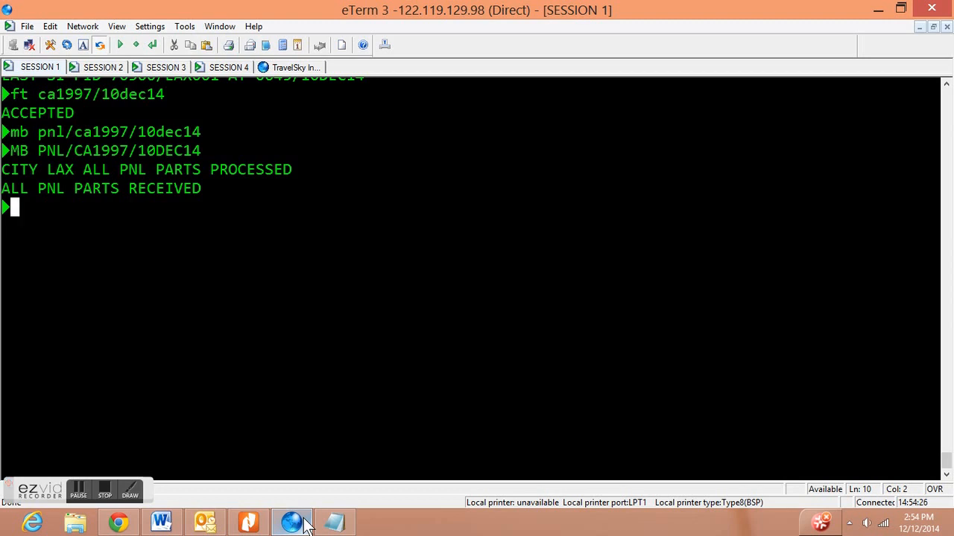
{"action": "type", "text": "sy"}
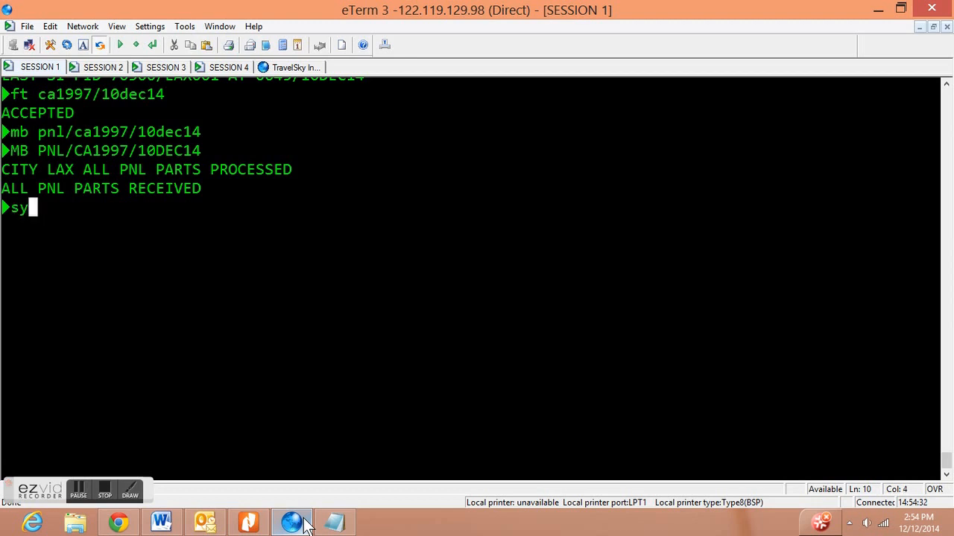
Request the CA1997/10DEC14 flight summary for departure station LAX.
{"action": "type", "text": "ca1"}
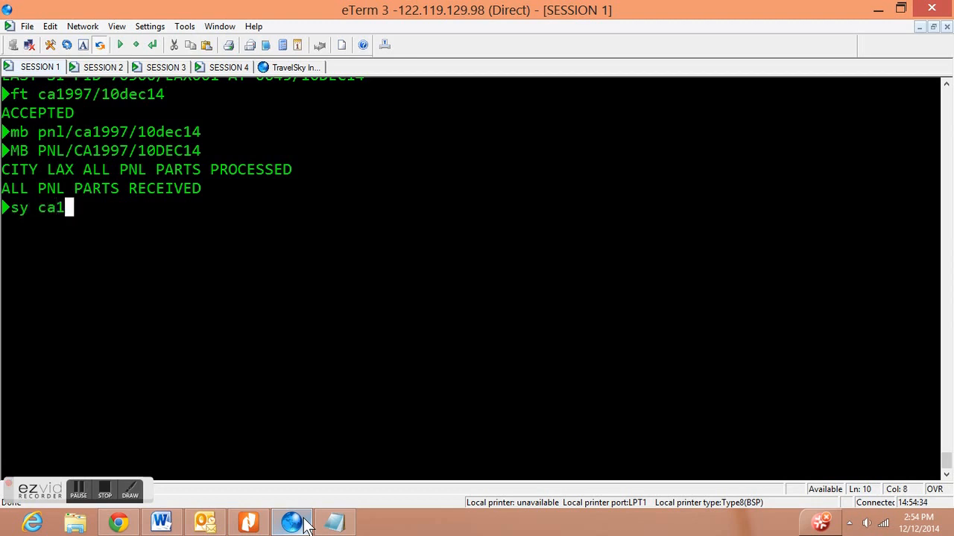
{"action": "type", "text": "997/10dec14/"}
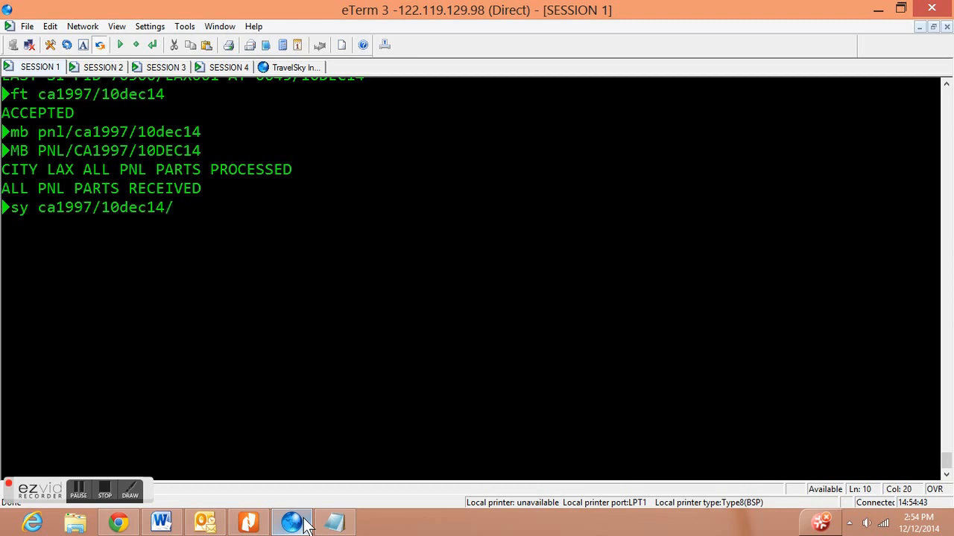
{"action": "type", "text": "lax"}
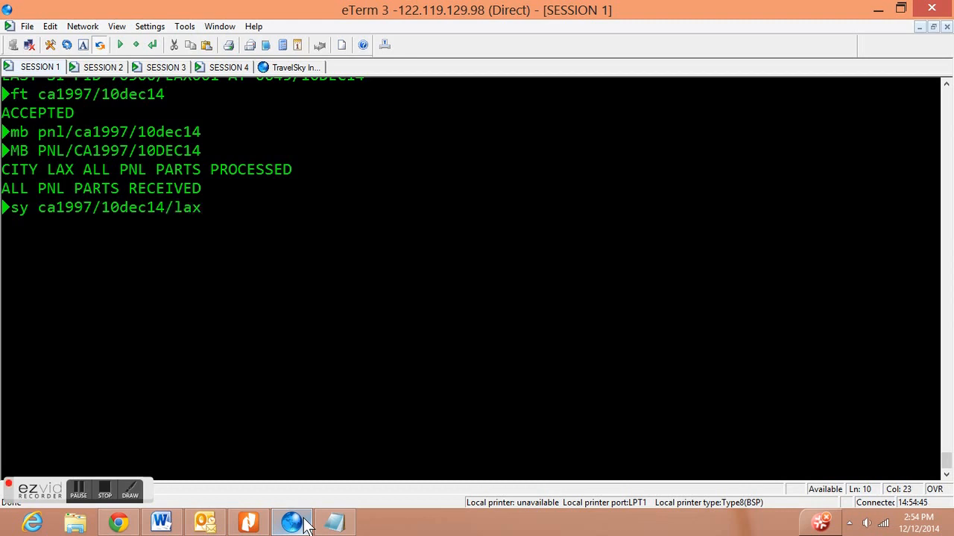
{"action": "key", "text": "enter"}
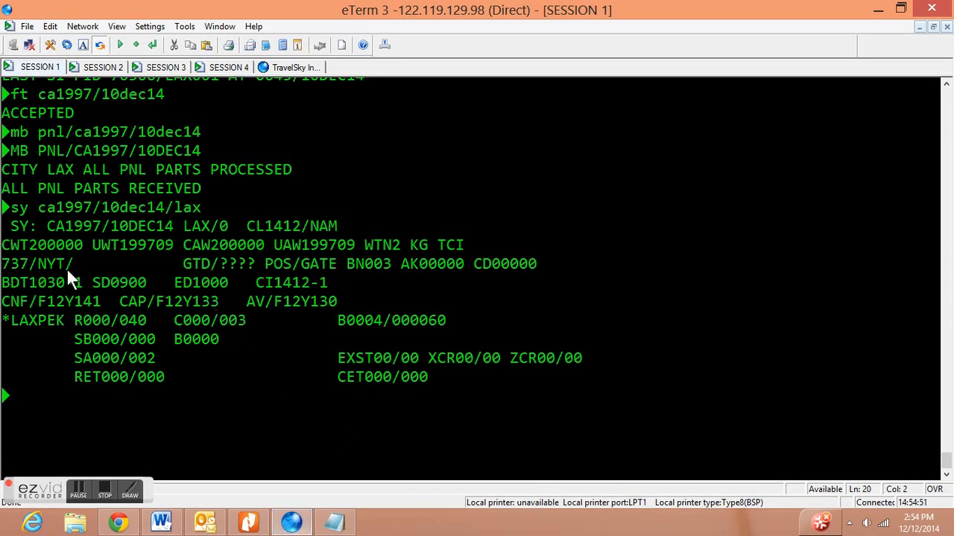
{"action": "mouse_move", "coordinate": [355, 268]}
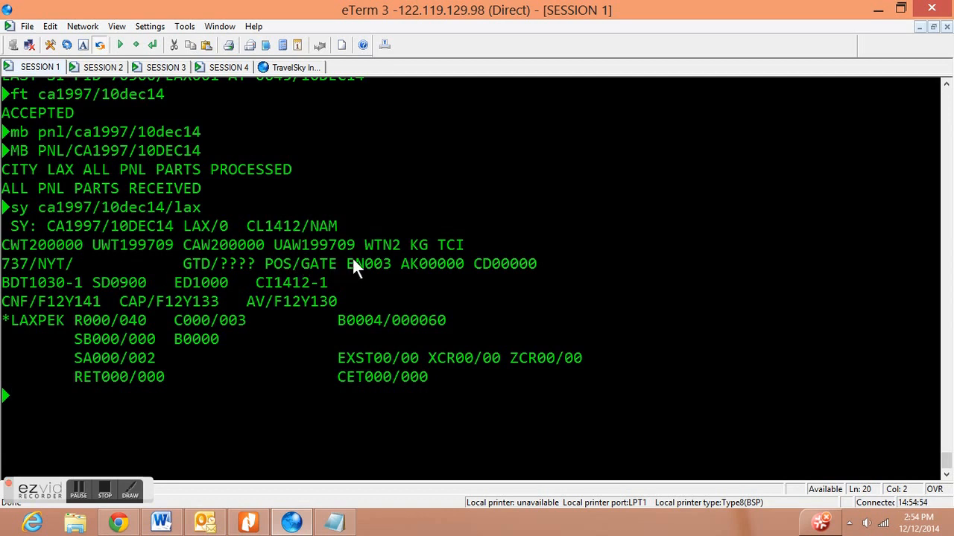
{"action": "mouse_move", "coordinate": [341, 282]}
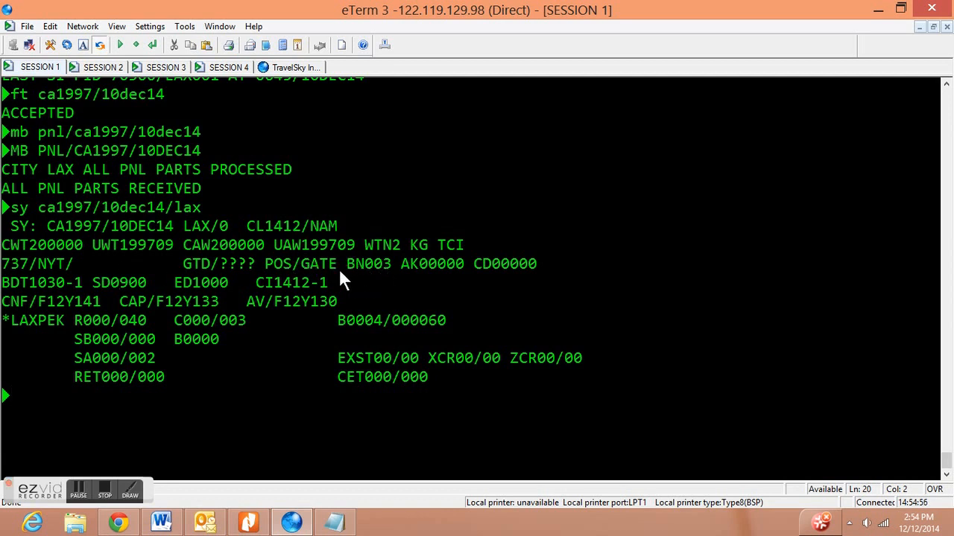
{"action": "mouse_move", "coordinate": [59, 320]}
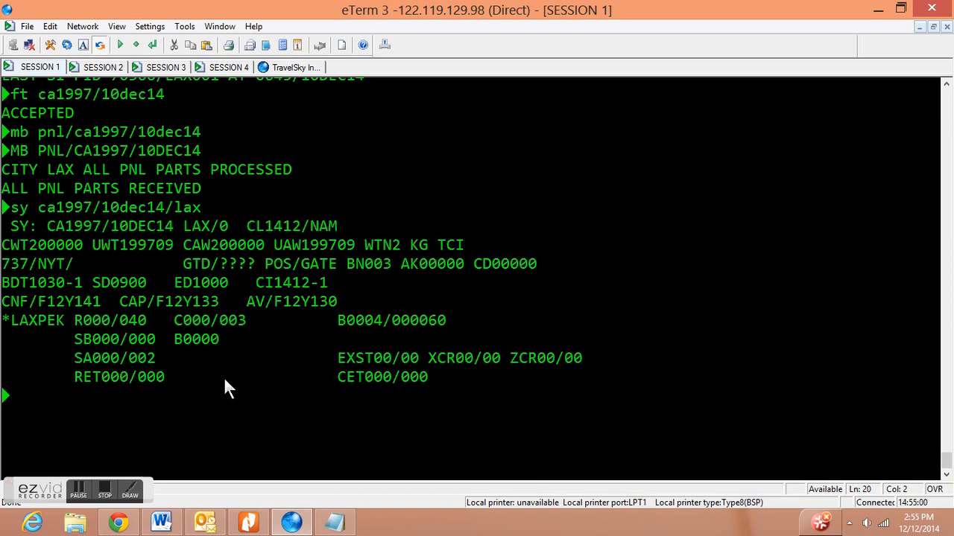
{"action": "mouse_move", "coordinate": [141, 289]}
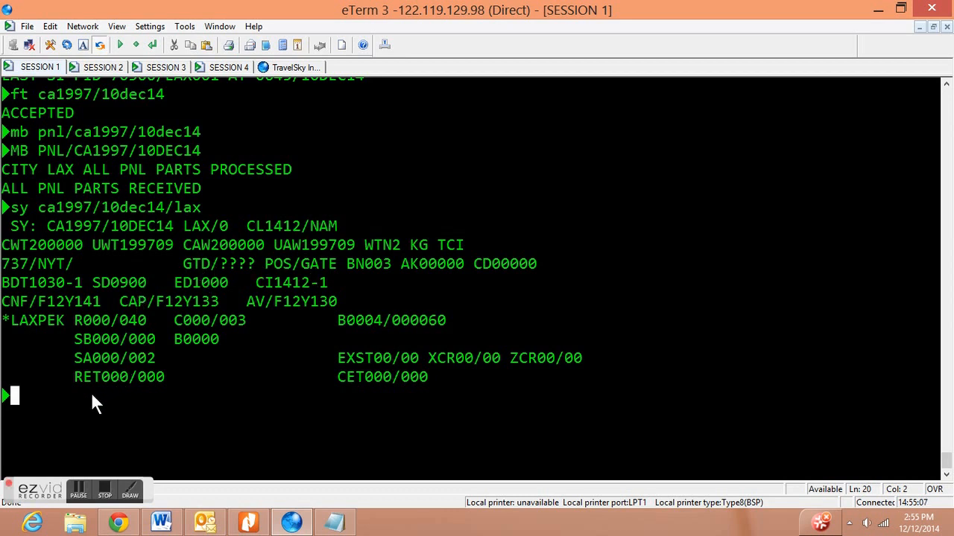
{"action": "mouse_move", "coordinate": [18, 395]}
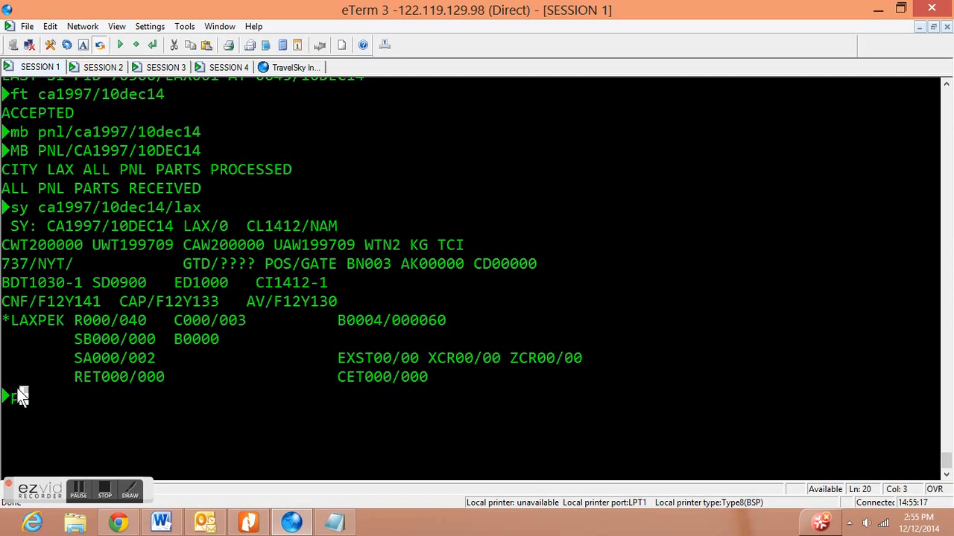
Display the CA1997/10DEC14 LAX passenger list with PD.
{"action": "type", "text": "pd:ca"}
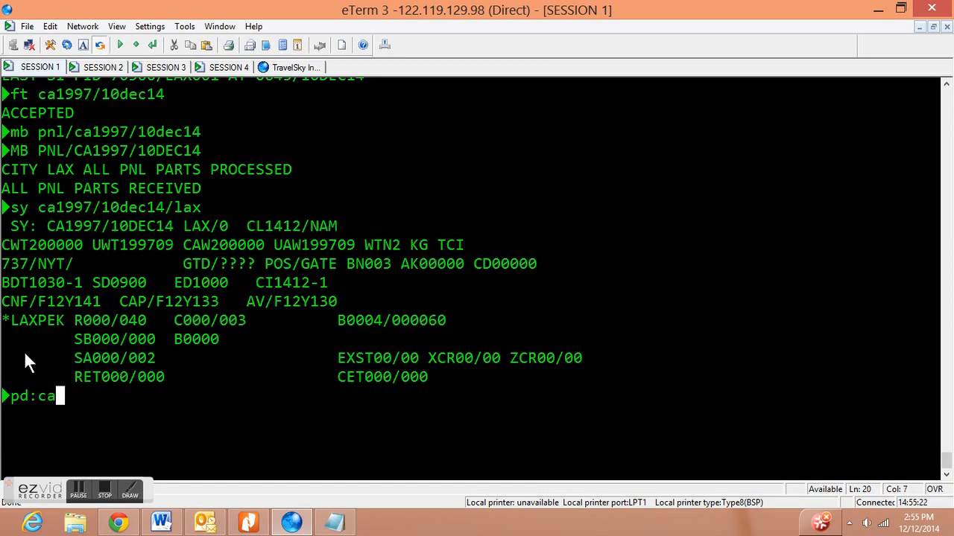
{"action": "type", "text": "1997/"}
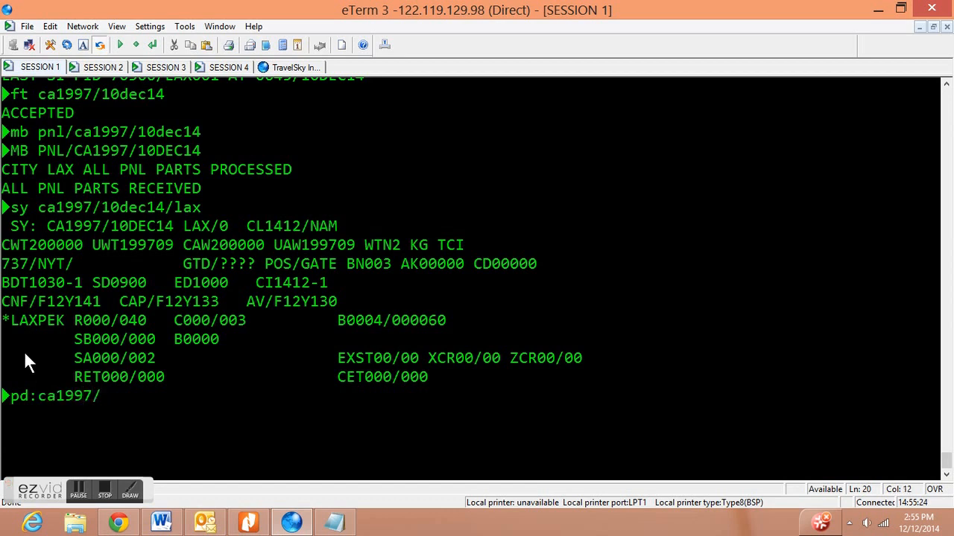
{"action": "type", "text": "10dec14*"}
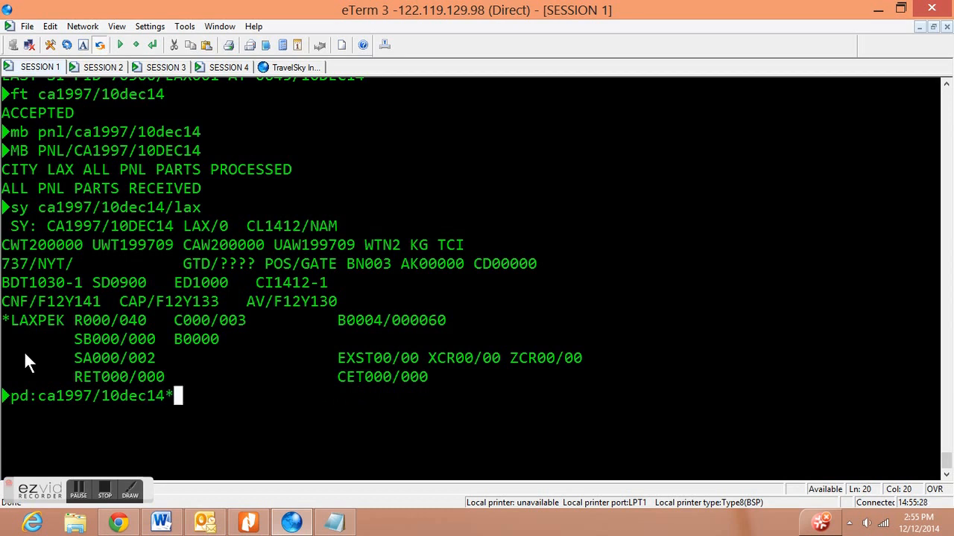
{"action": "type", "text": "lax"}
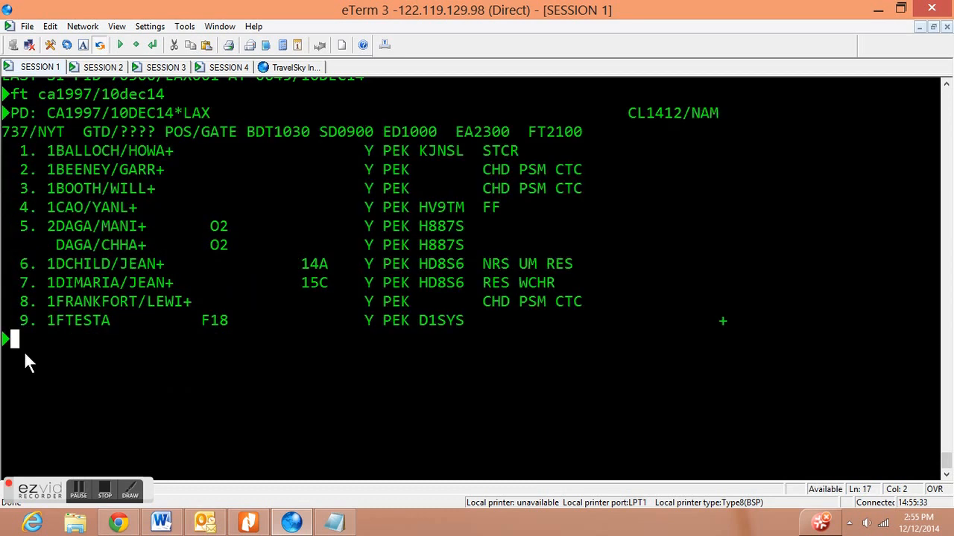
Page down with PN1 to view passengers 10 through 30.
{"action": "type", "text": "p"}
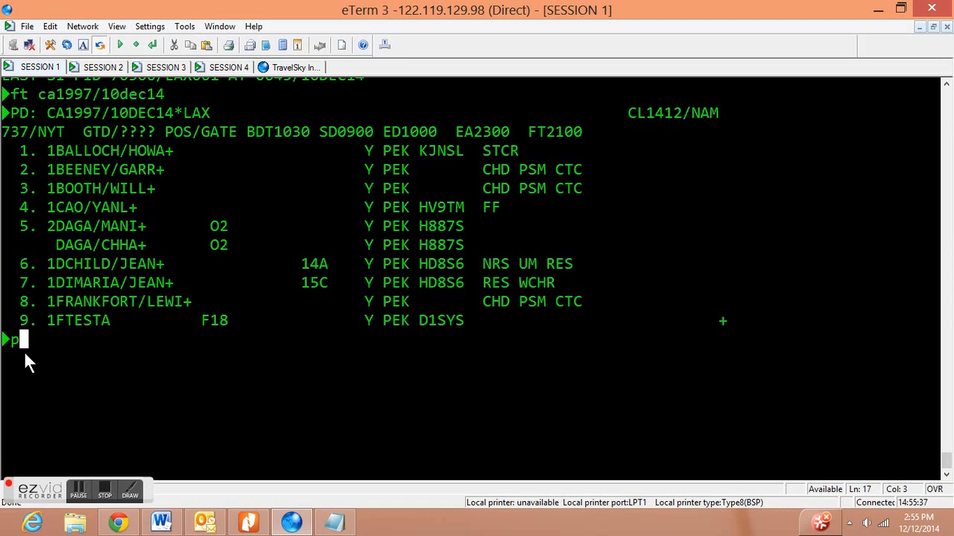
{"action": "type", "text": "n1"}
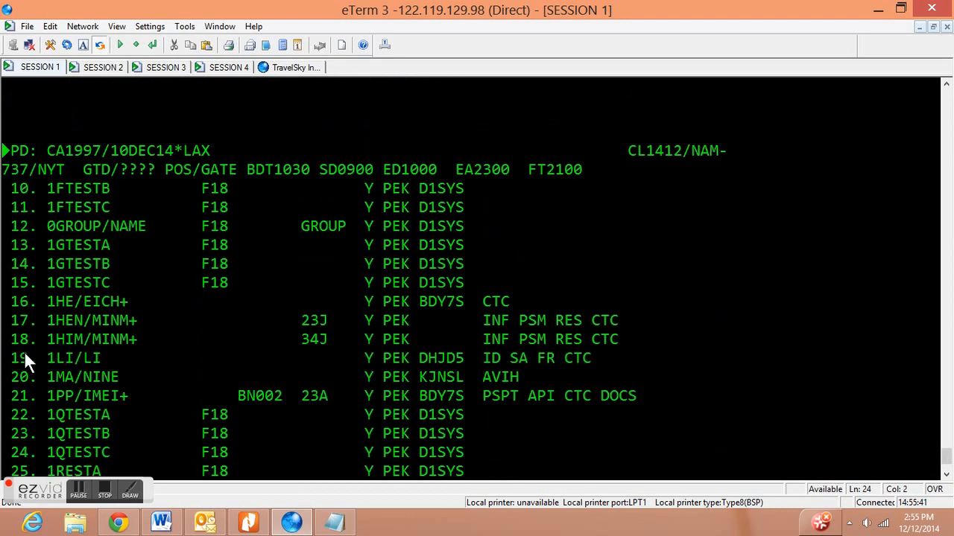
{"action": "scroll", "scroll_direction": "down", "scroll_amount": 3}
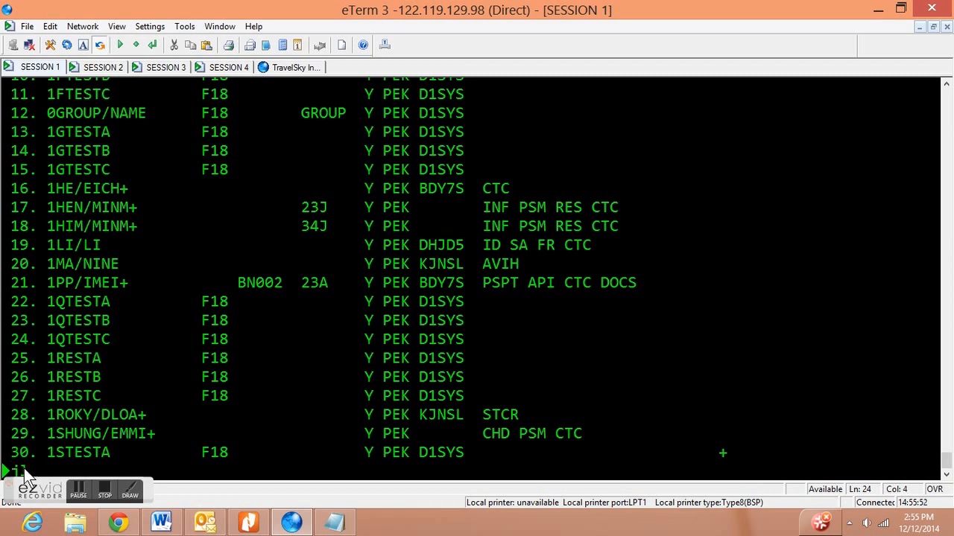
Start the jl:b passenger list entry for CA1997 on 10DEC.
{"action": "type", "text": ":b"}
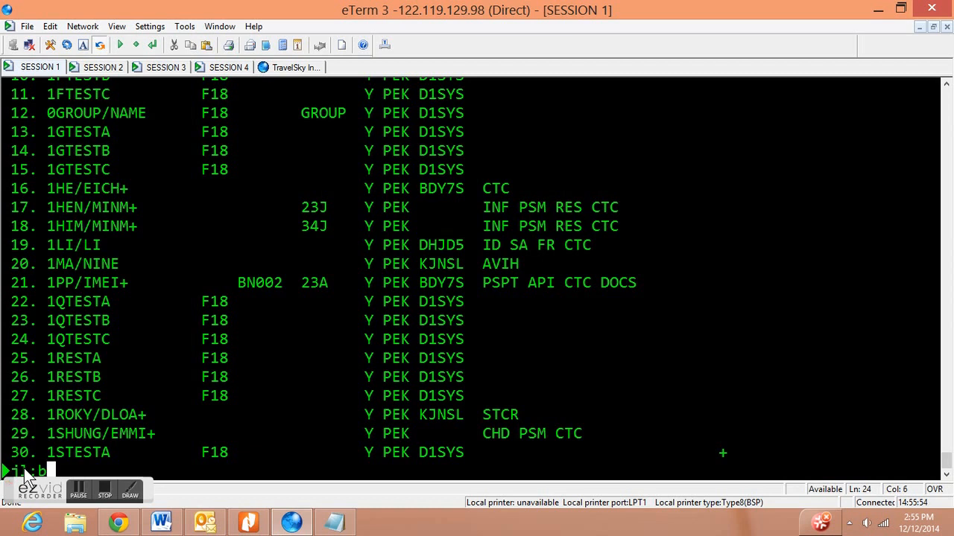
{"action": "type", "text": "/"}
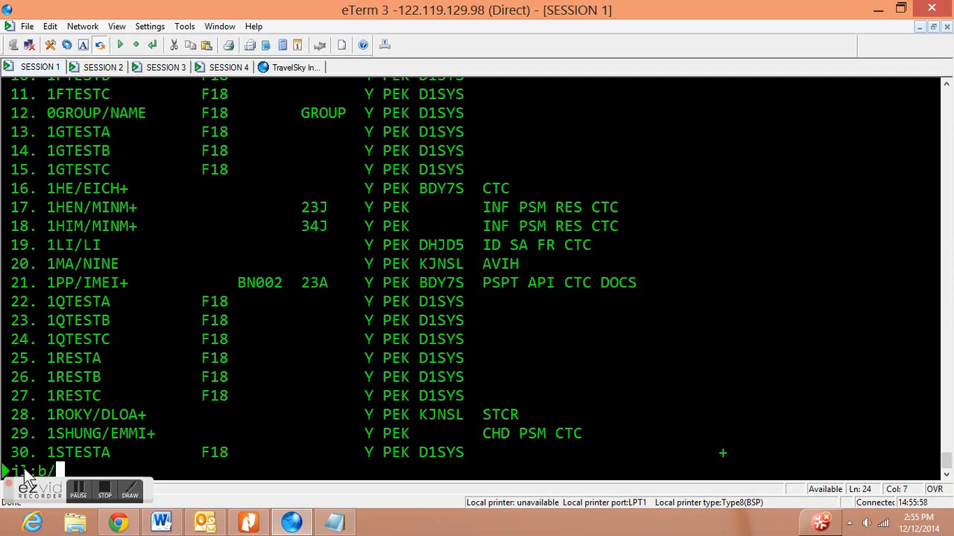
{"action": "type", "text": "ca199"}
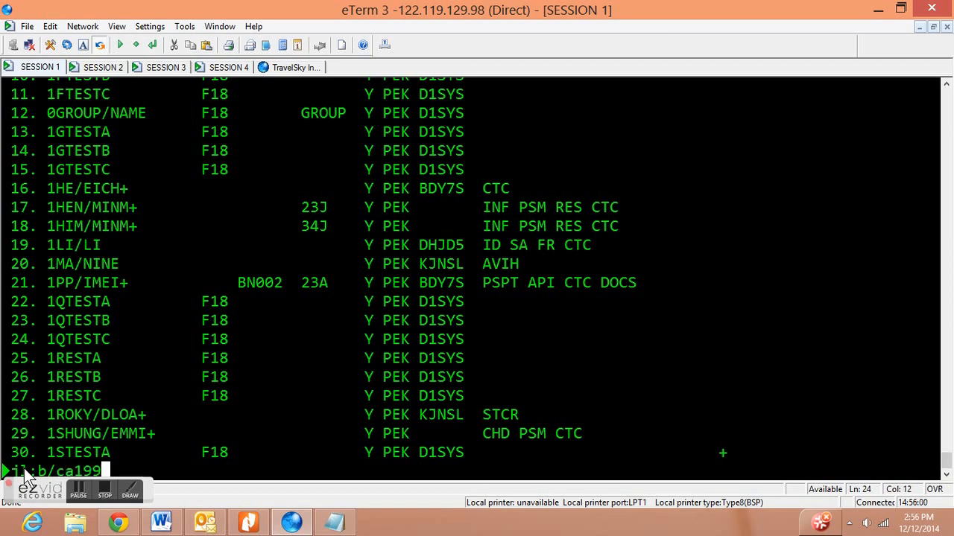
{"action": "type", "text": "7"}
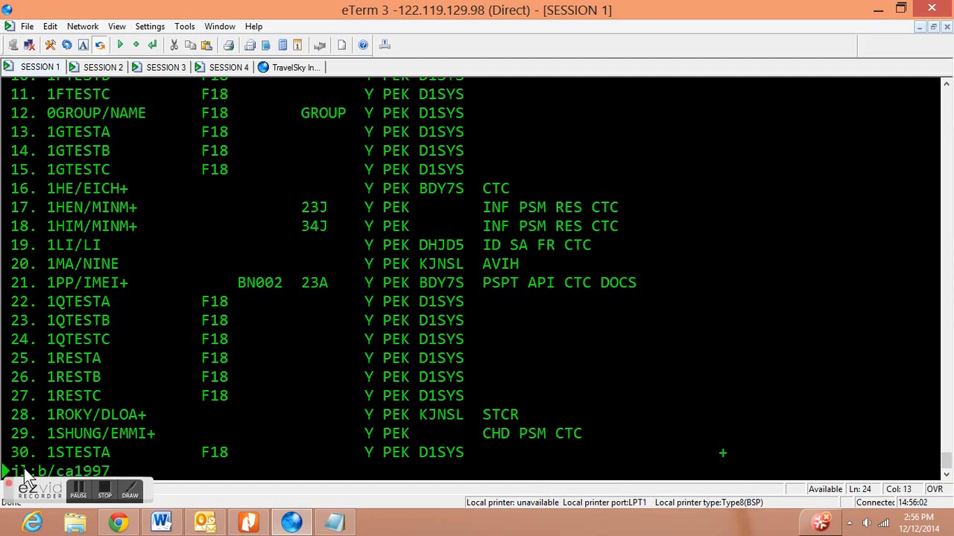
{"action": "type", "text": "/"}
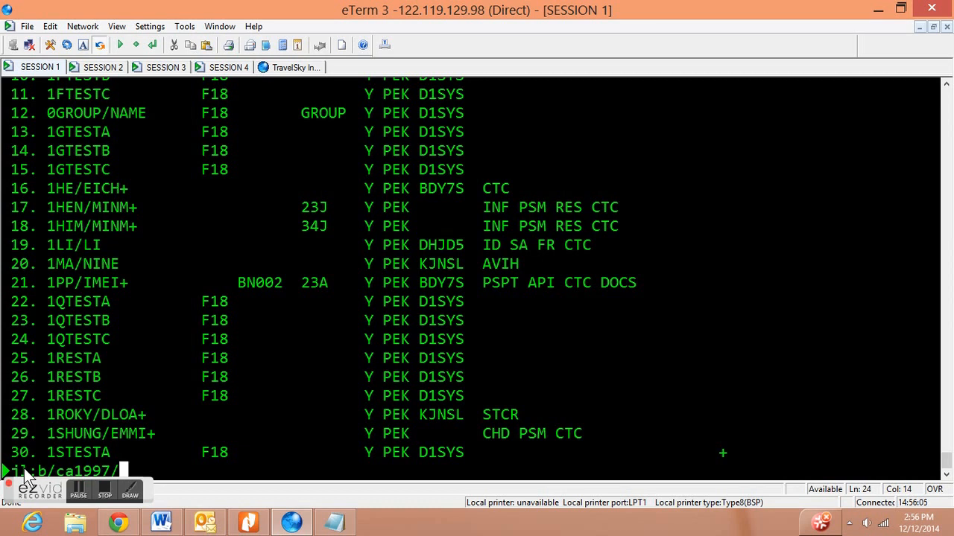
{"action": "type", "text": "10dec"}
{"action": "type", "text": "jl:b"}
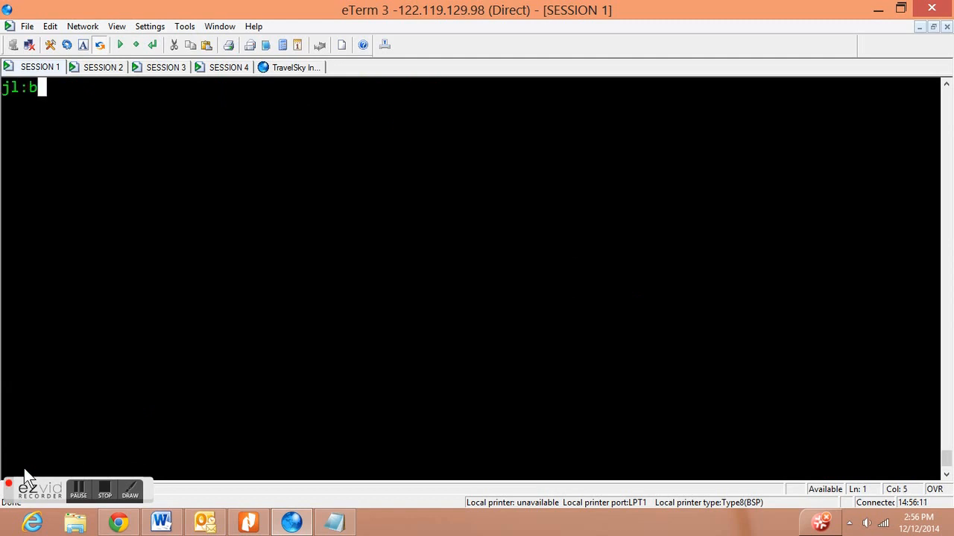
Complete the entry as jl:b/ca1997/10dec14/ylaxpek/70366 for class Y LAX–PEK.
{"action": "type", "text": "ca1997"}
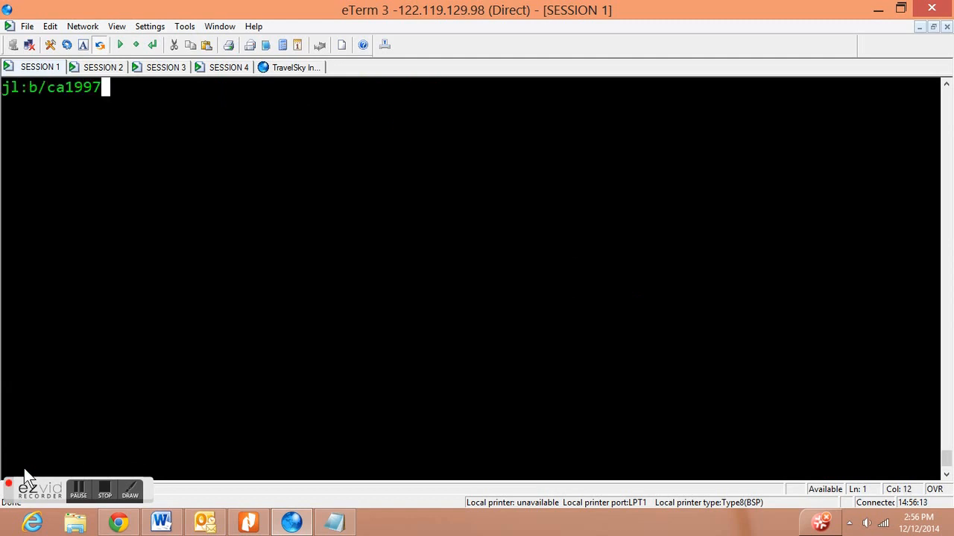
{"action": "type", "text": "/10"}
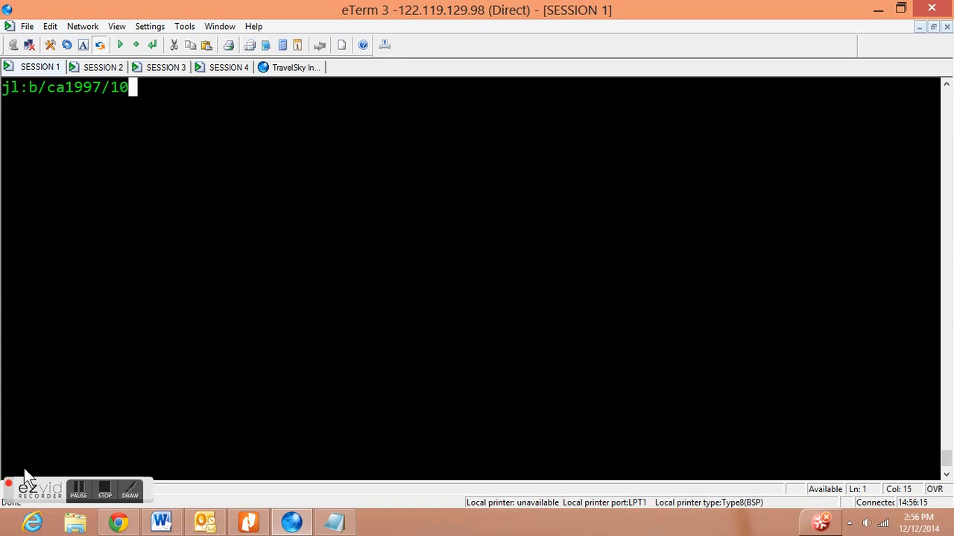
{"action": "type", "text": "dec14"}
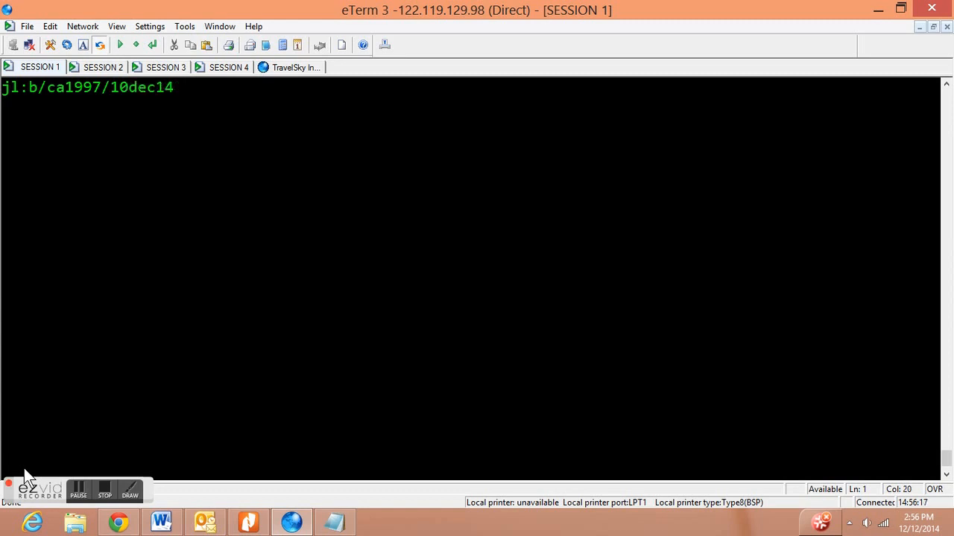
{"action": "type", "text": "/y"}
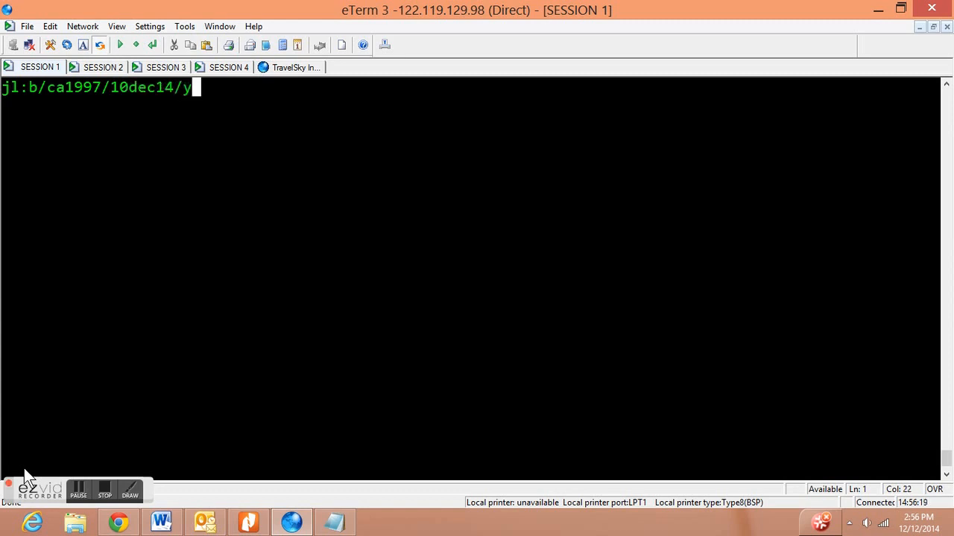
{"action": "type", "text": "laxpek"}
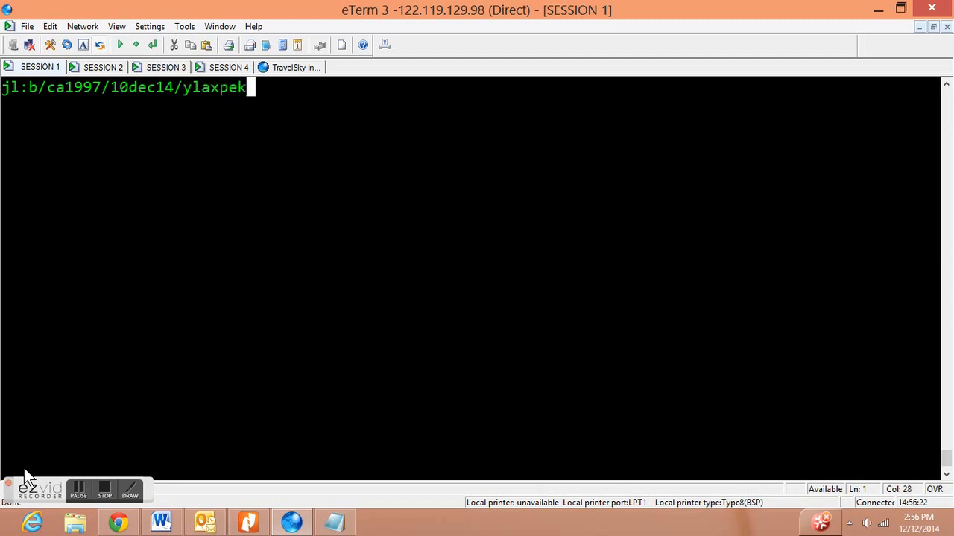
{"action": "type", "text": "/70"}
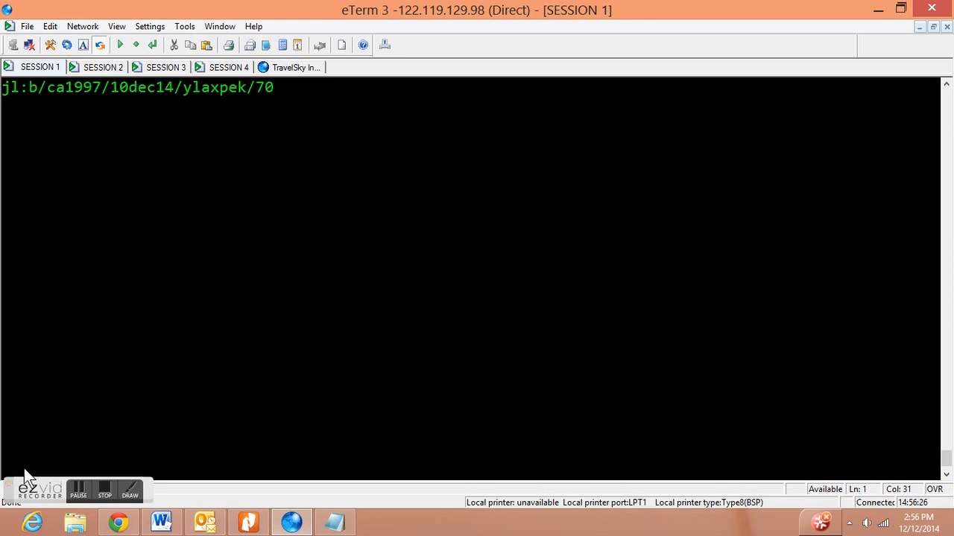
{"action": "type", "text": "366"}
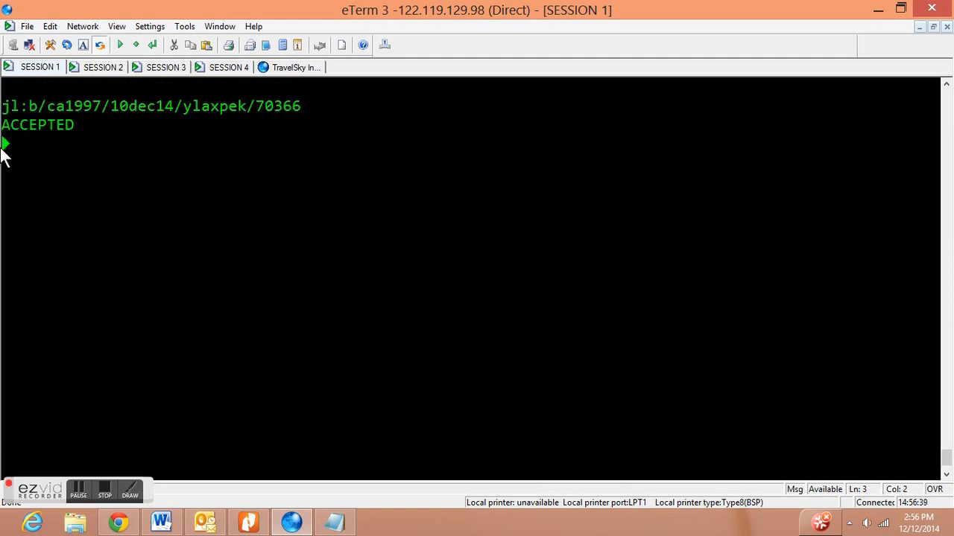
{"action": "mouse_move", "coordinate": [797, 499]}
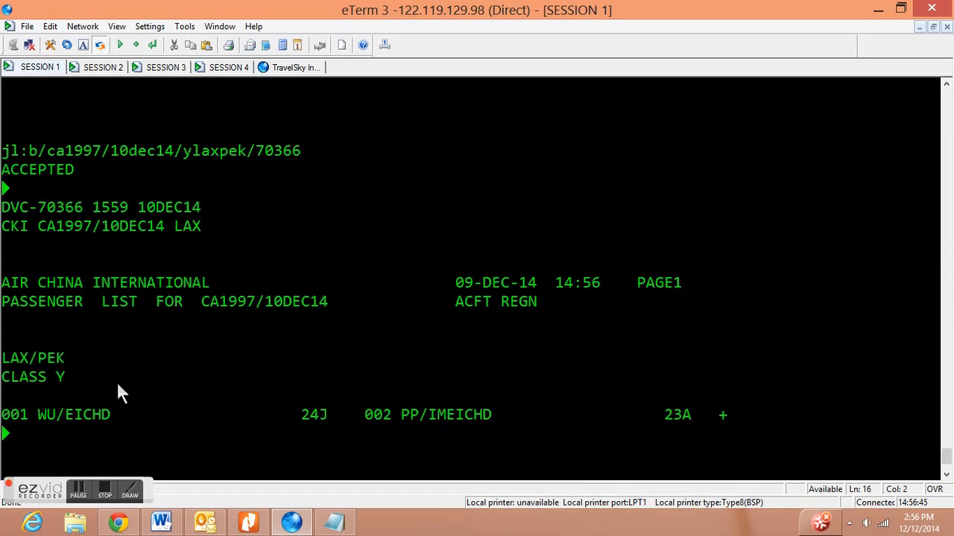
{"action": "mouse_move", "coordinate": [22, 438]}
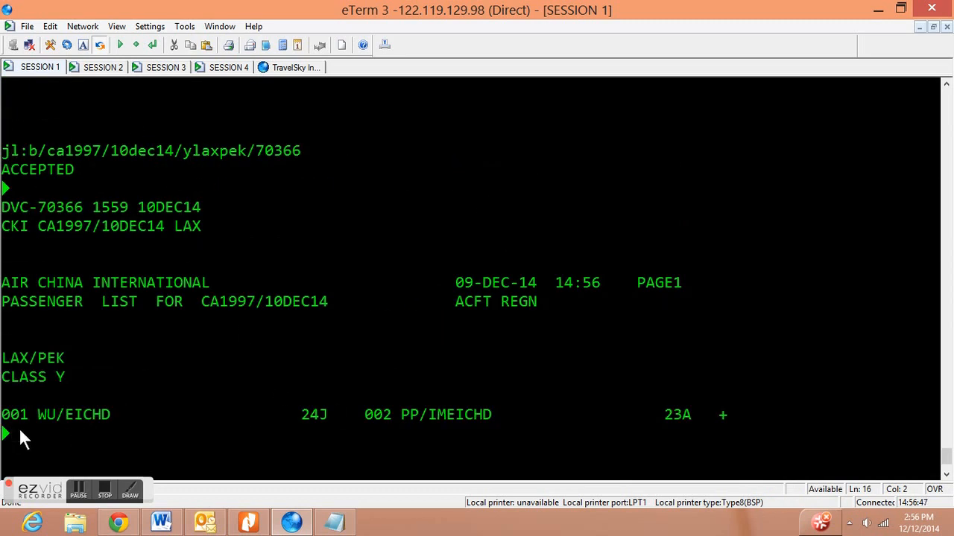
Display the agent and printer assignment details with DA.
{"action": "type", "text": "d"}
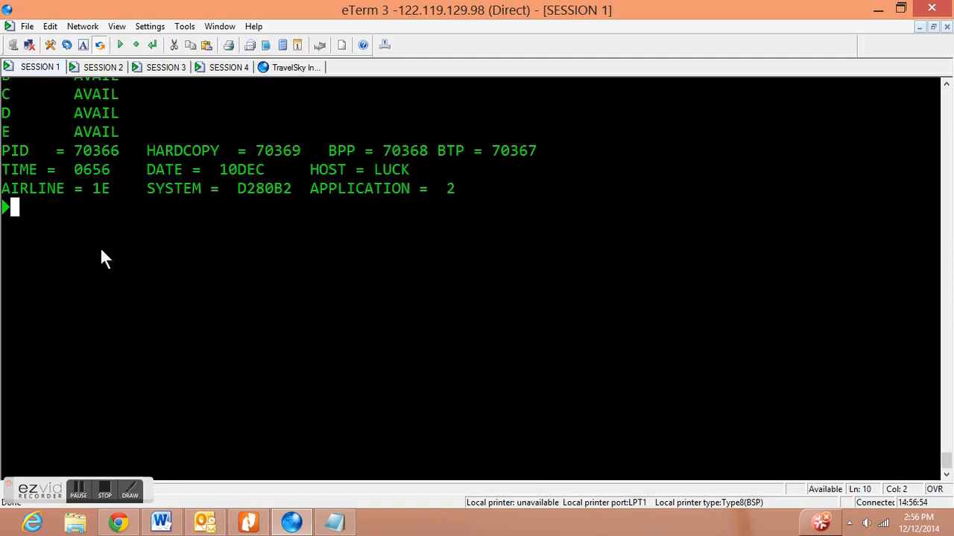
{"action": "type", "text": "da"}
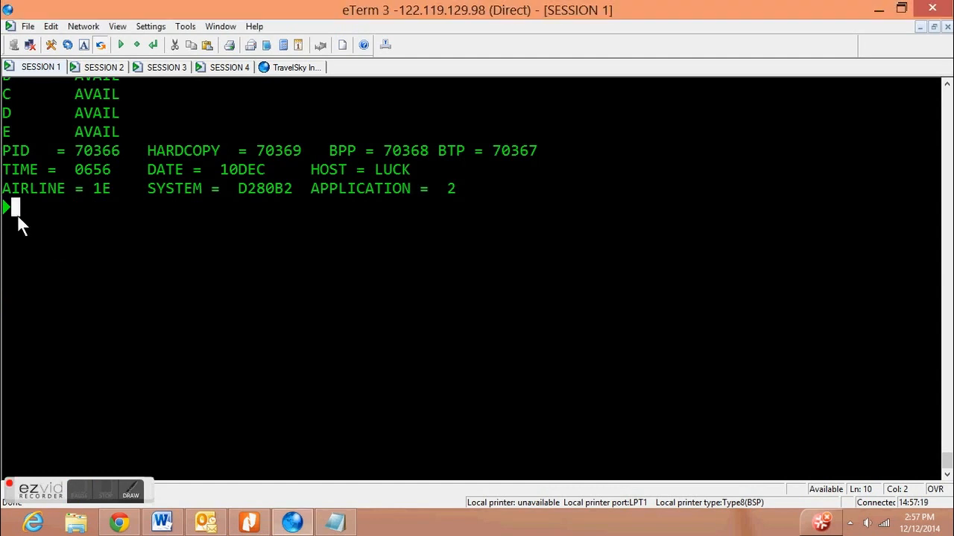
Submit jl:n/ca1997/10dec14/ylaxpek/70366 to list class Y passengers by name.
{"action": "type", "text": "jl:n"}
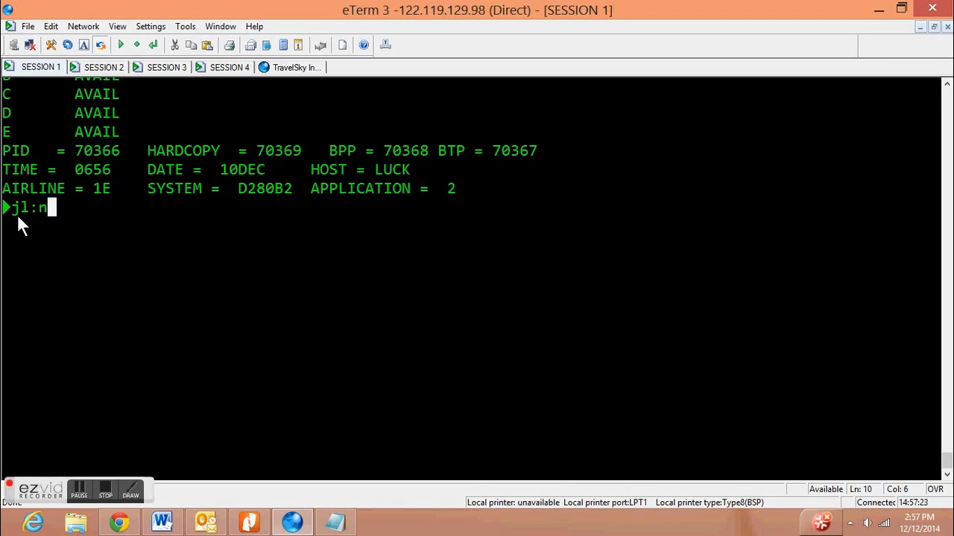
{"action": "type", "text": "/ca1997"}
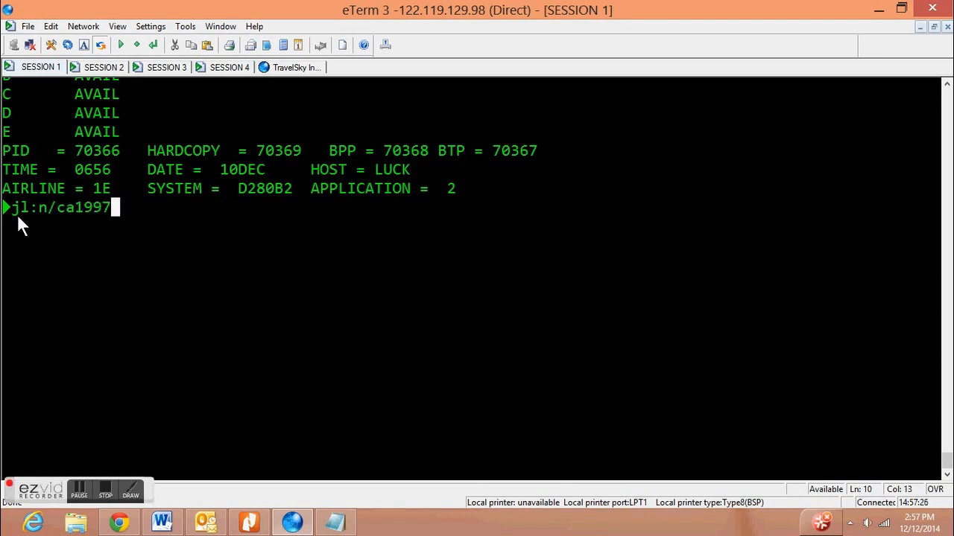
{"action": "type", "text": "/10d"}
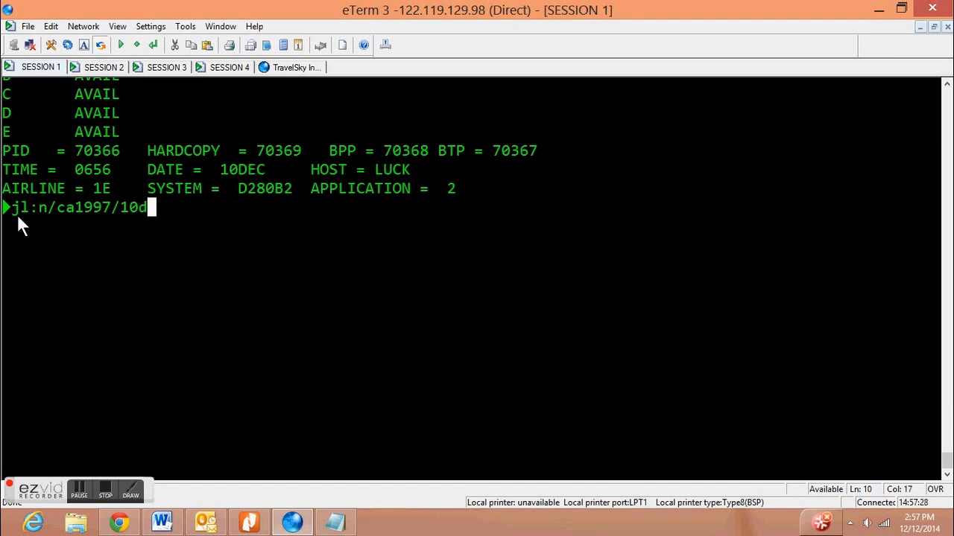
{"action": "type", "text": "ec14"}
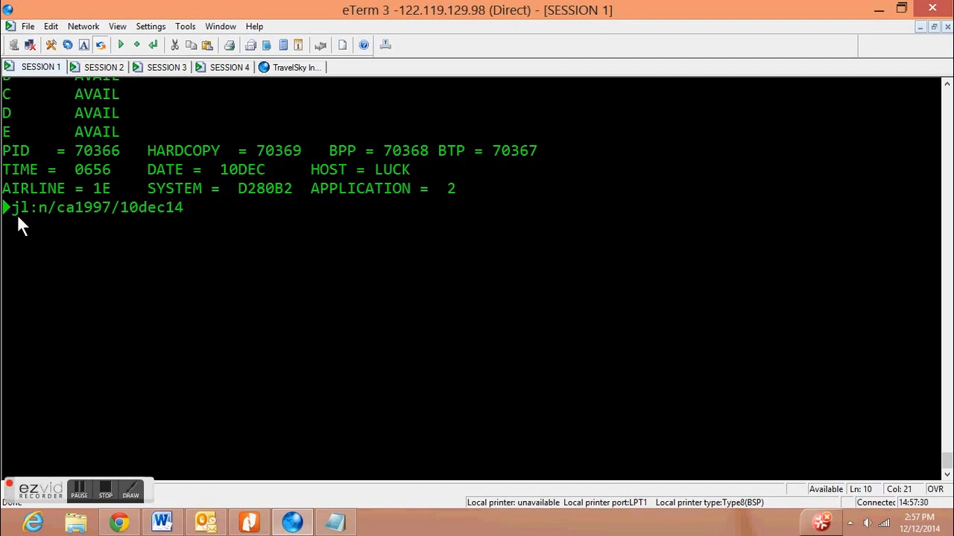
{"action": "type", "text": "/y"}
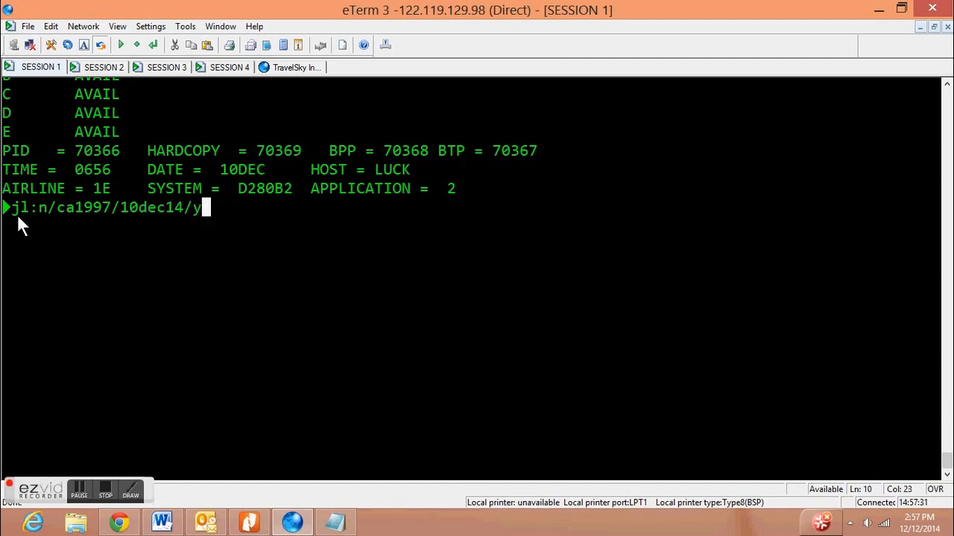
{"action": "type", "text": "laxpek"}
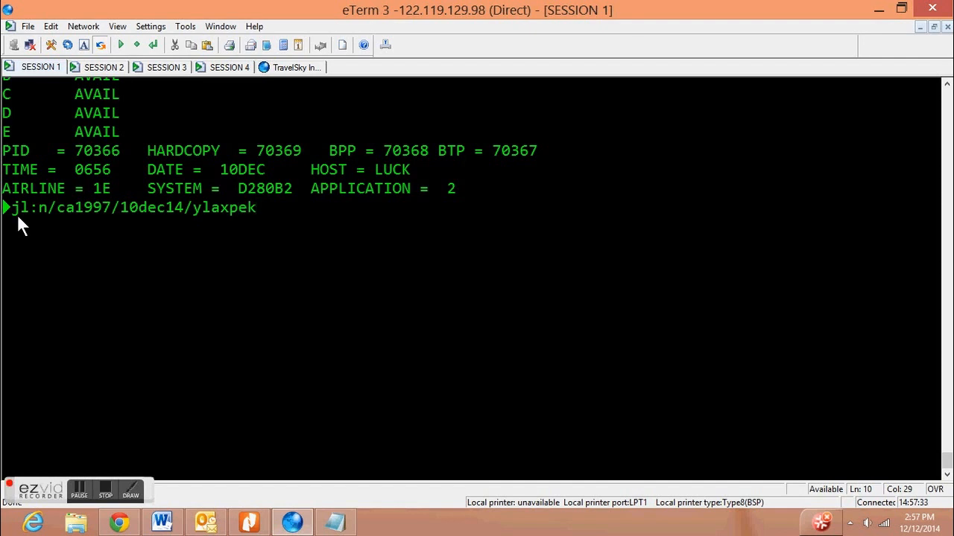
{"action": "type", "text": "/703"}
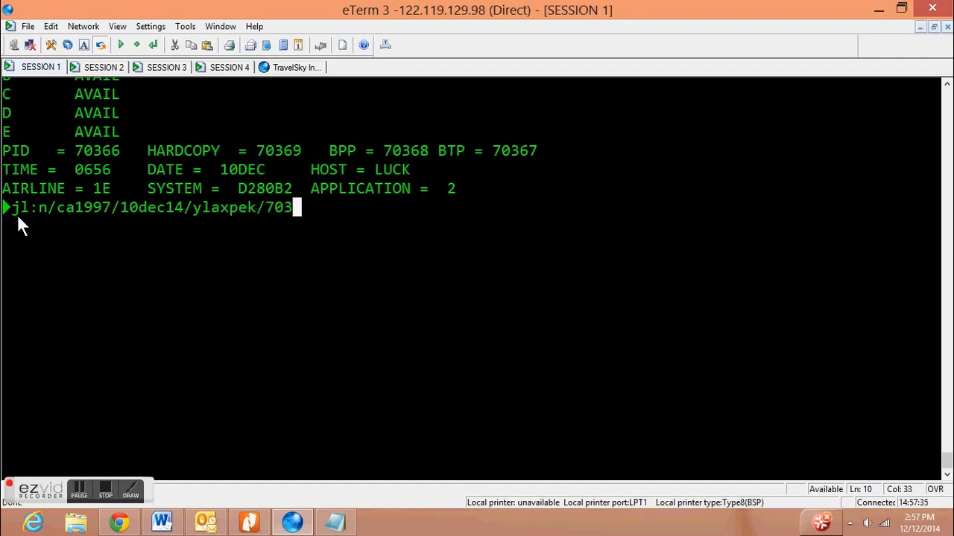
{"action": "key", "text": "enter"}
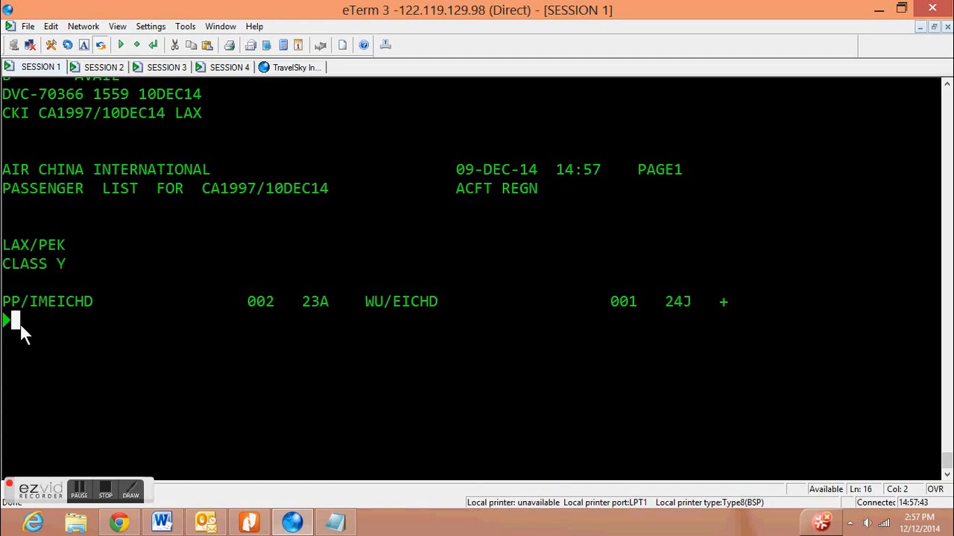
Enter the jl:e e-ticket list request for CA1997/10DEC14 class Y LAX–PEK to 70366.
{"action": "type", "text": "jl:"}
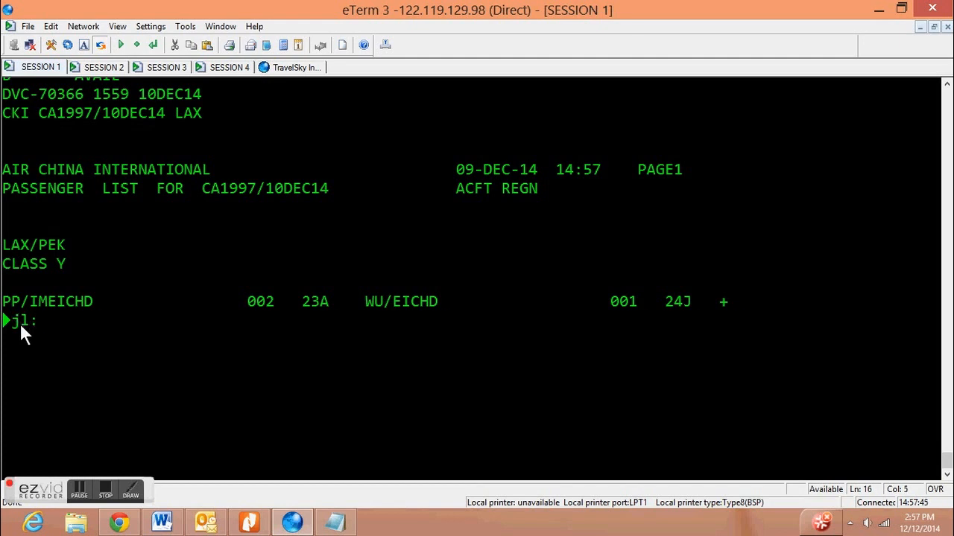
{"action": "type", "text": "e/"}
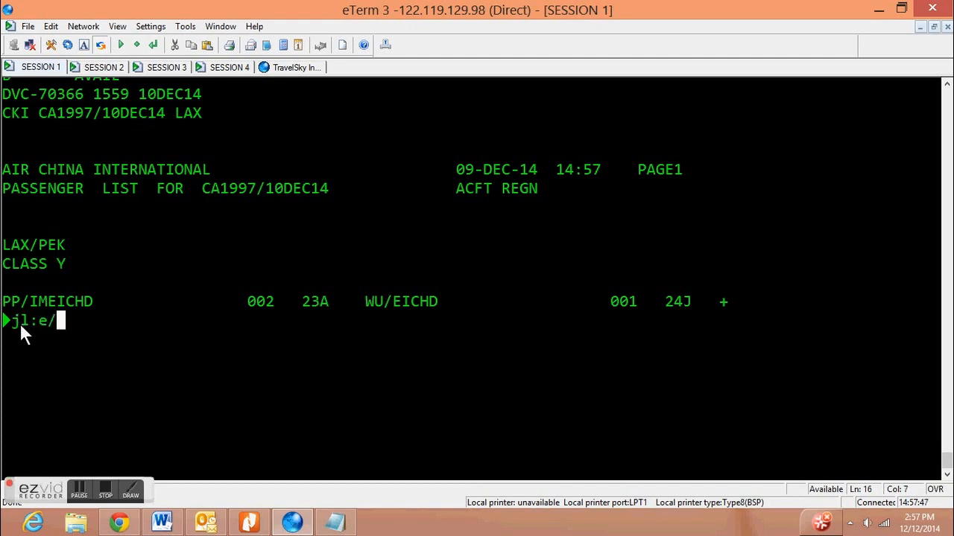
{"action": "type", "text": "ca1997/10"}
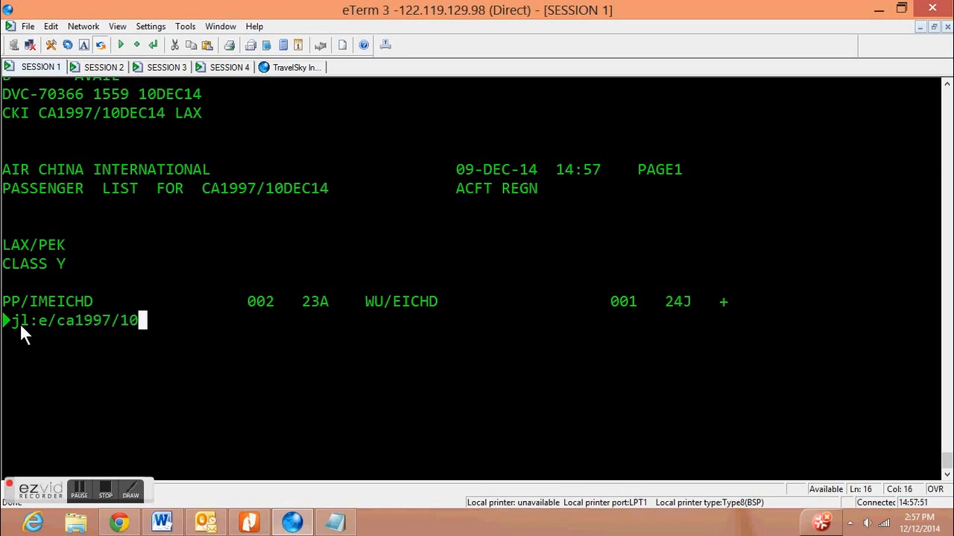
{"action": "type", "text": "dec14"}
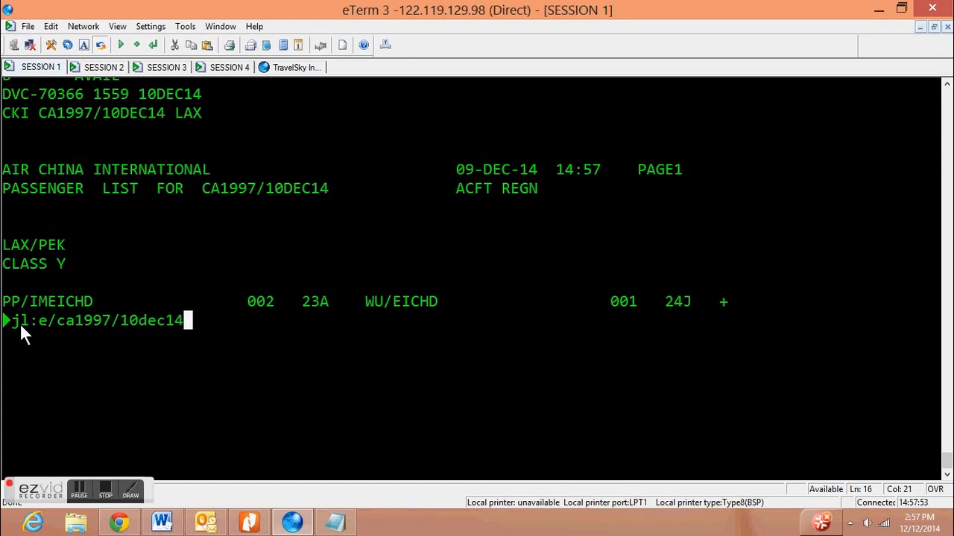
{"action": "type", "text": "/la"}
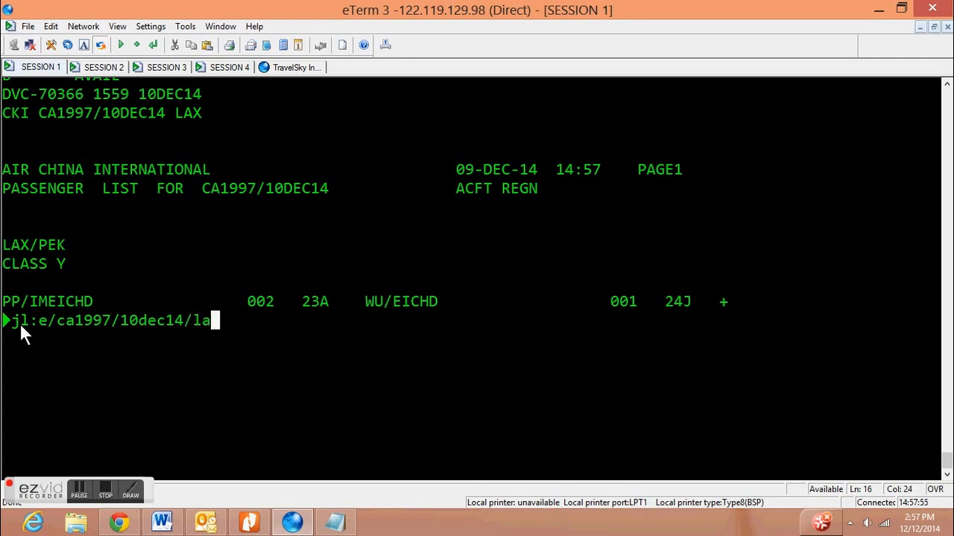
{"action": "type", "text": "yc"}
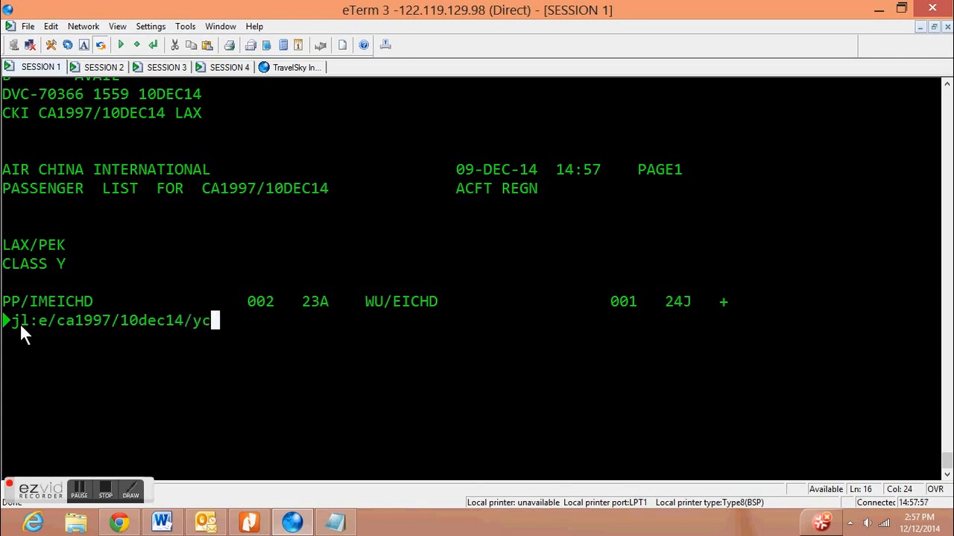
{"action": "type", "text": "laxpek"}
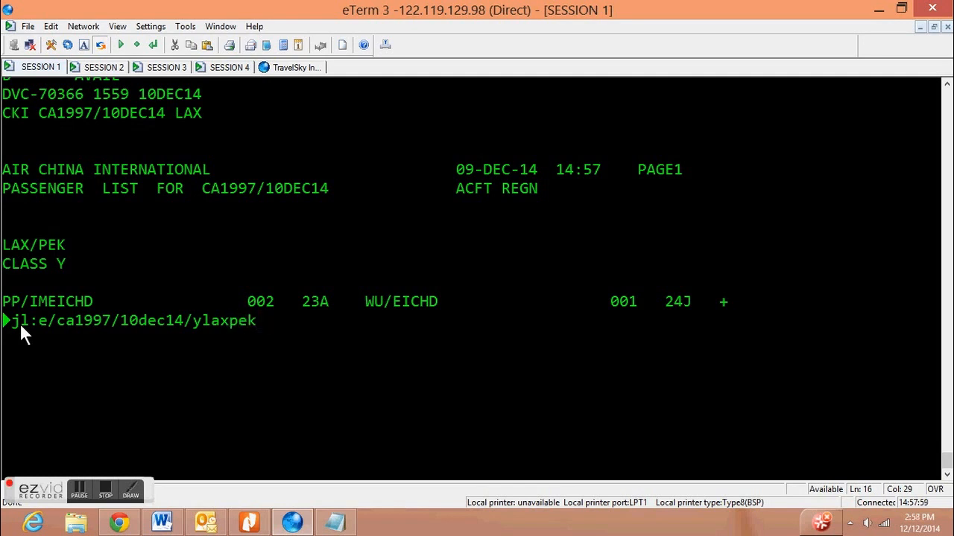
{"action": "type", "text": "/7"}
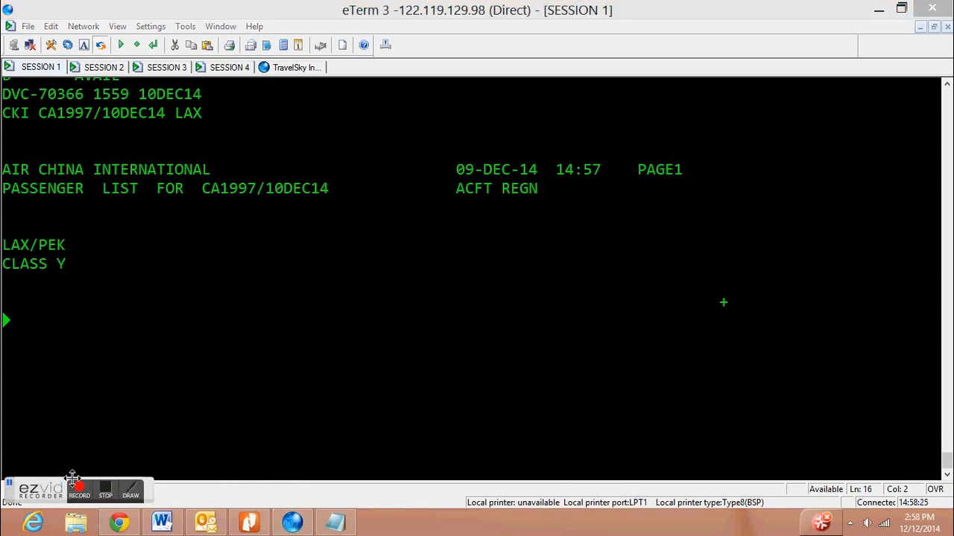
Enter jl:q/ca1997/10dec14/ylaxpek/70366, edit it to jl:p, and begin an SO entry.
{"action": "type", "text": "j1"}
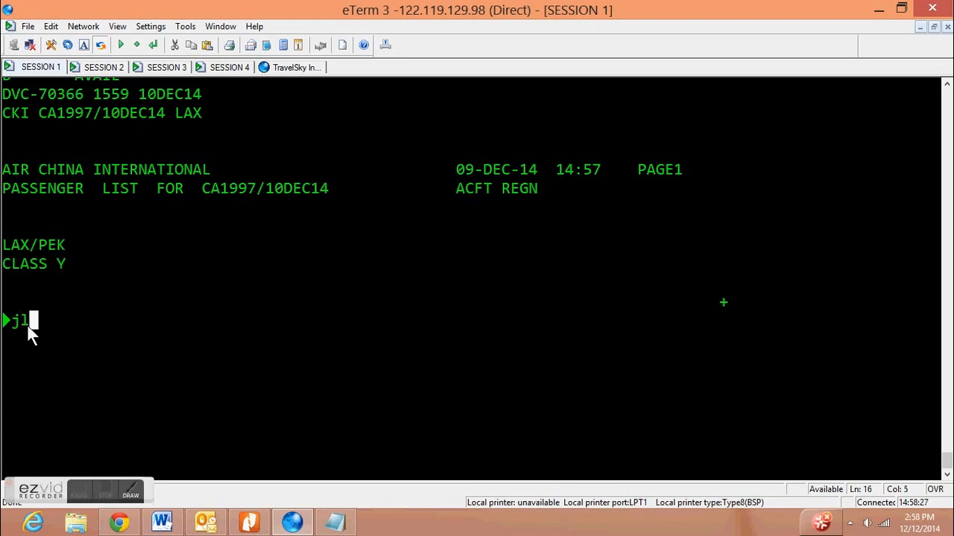
{"action": "type", "text": ":q"}
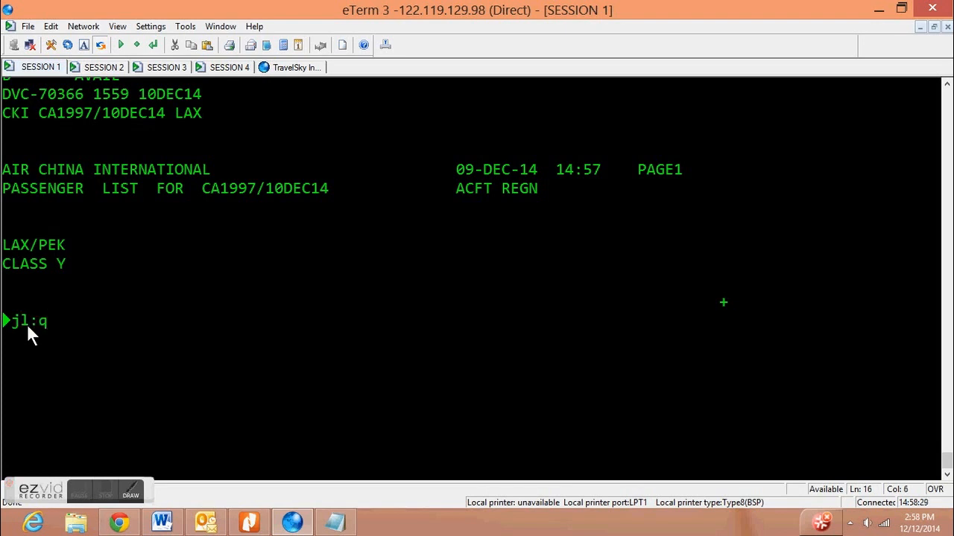
{"action": "type", "text": "/"}
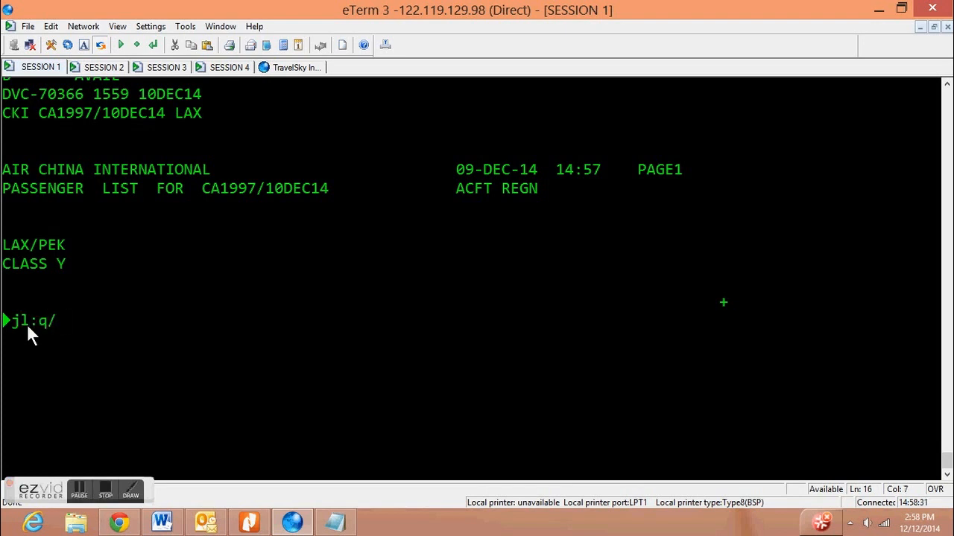
{"action": "type", "text": "ca1997/"}
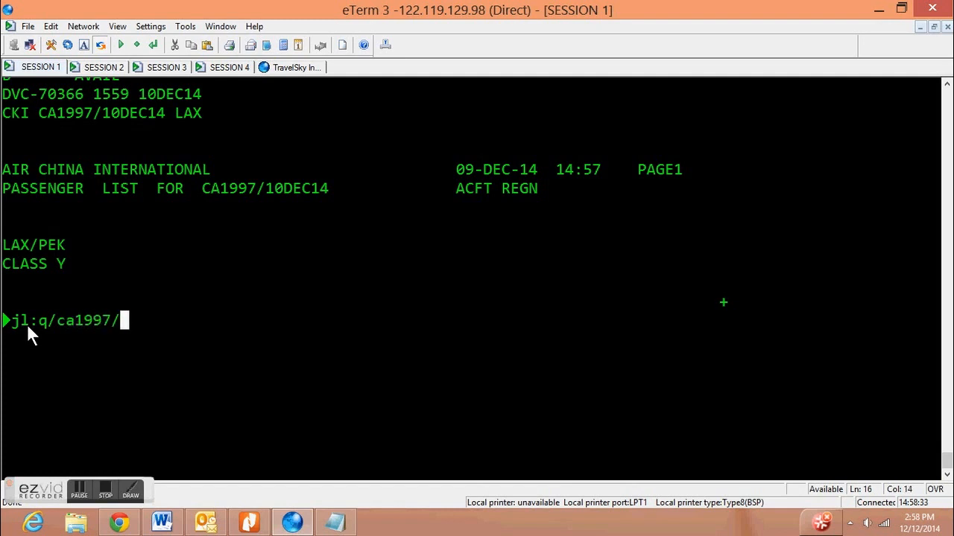
{"action": "type", "text": "10dec14"}
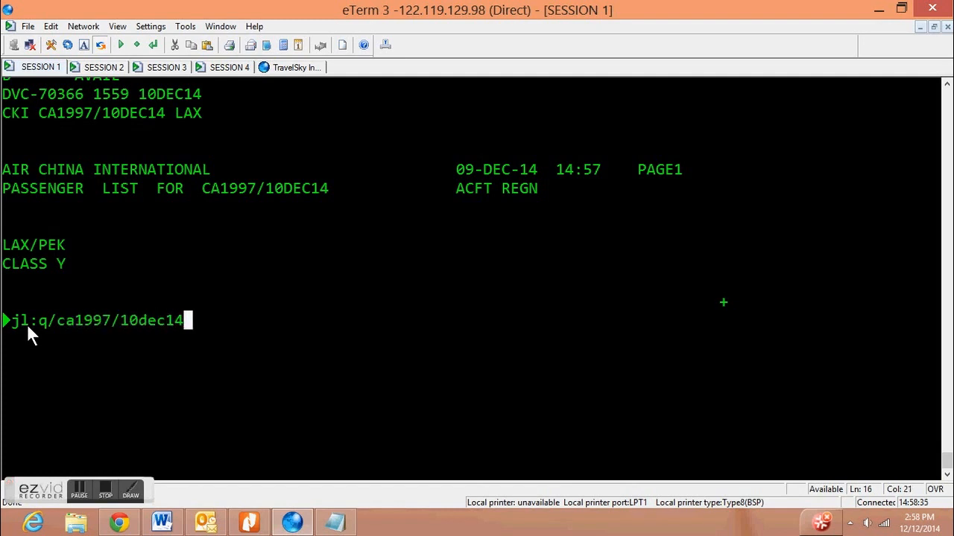
{"action": "type", "text": "/"}
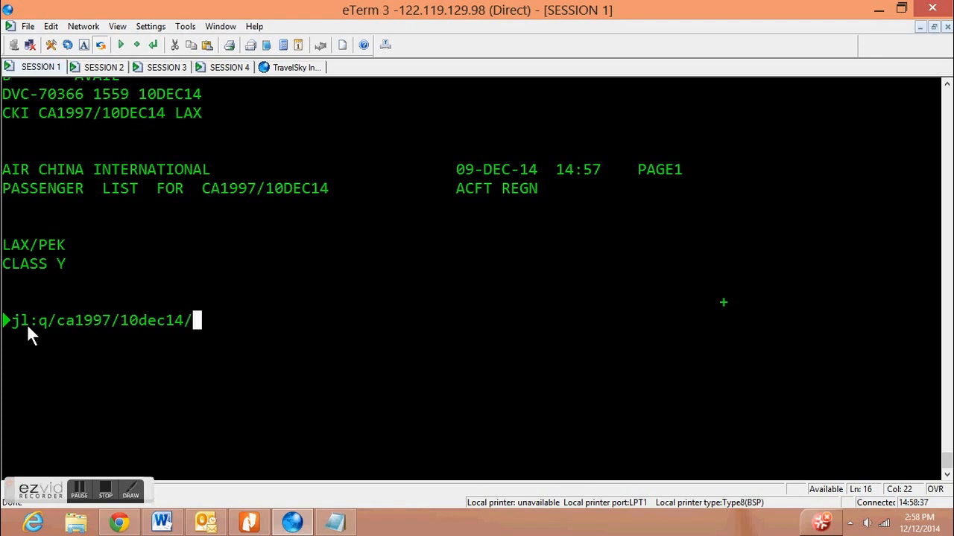
{"action": "type", "text": "ylaxpek"}
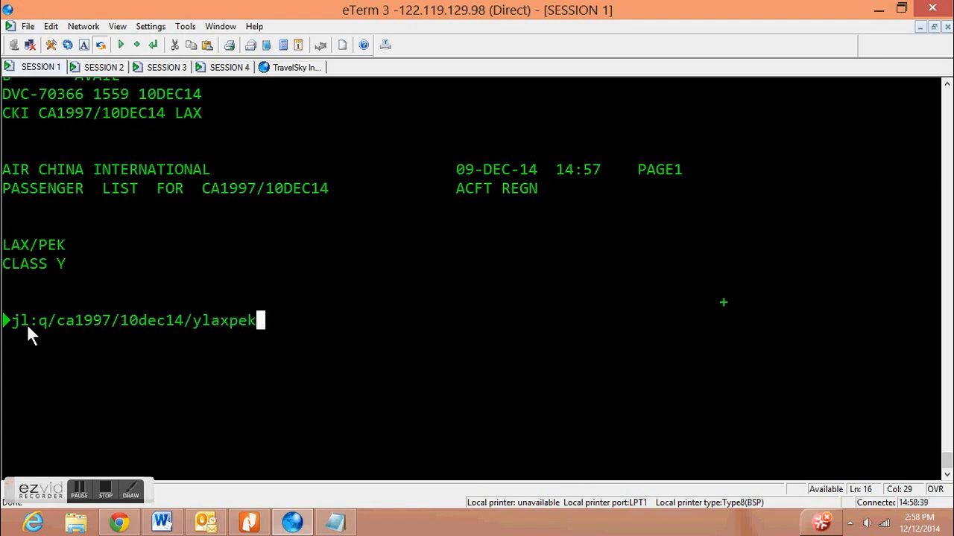
{"action": "type", "text": "/7"}
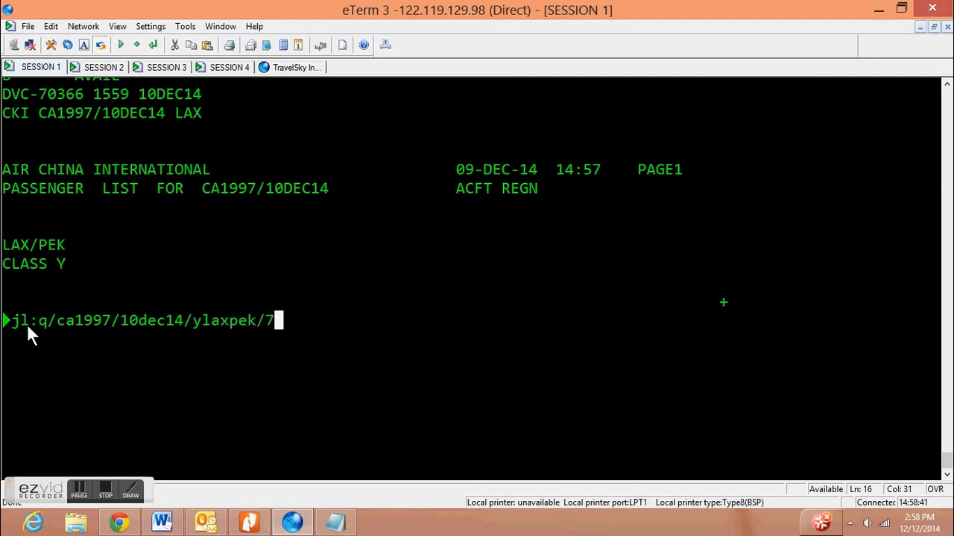
{"action": "type", "text": "0366"}
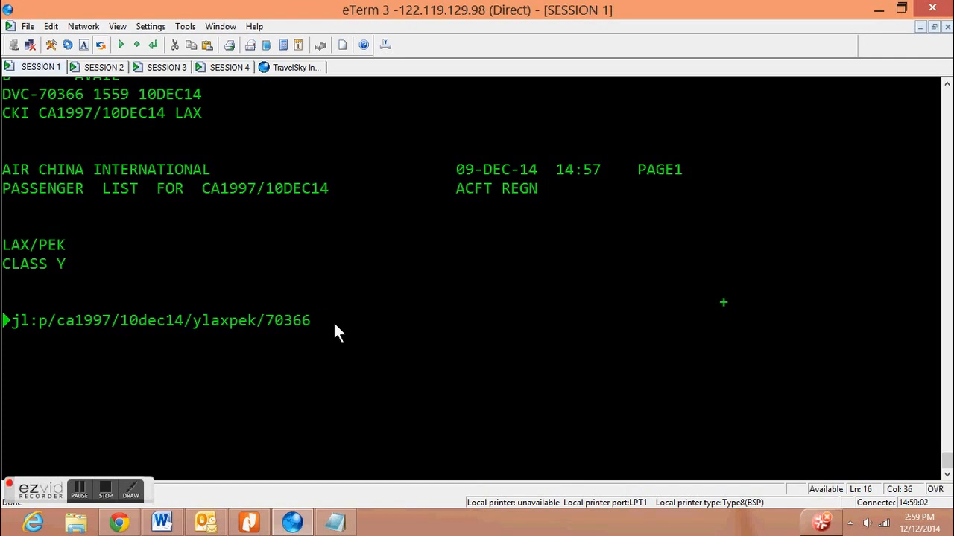
{"action": "key", "text": "Enter"}
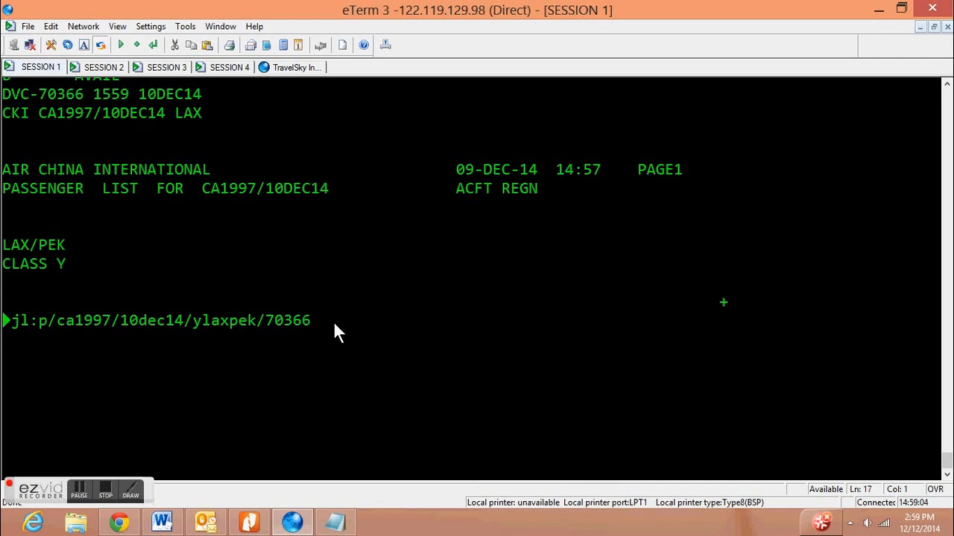
{"action": "type", "text": "so"}
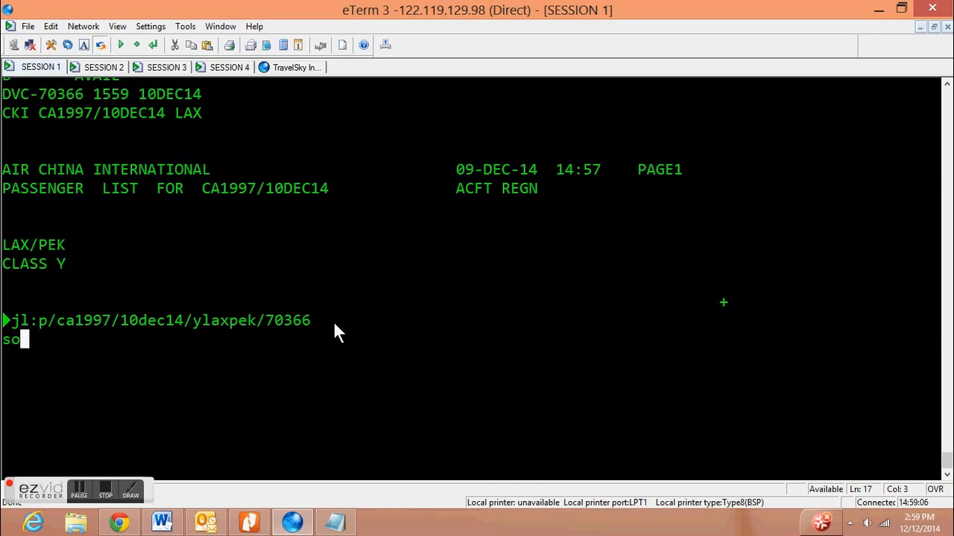